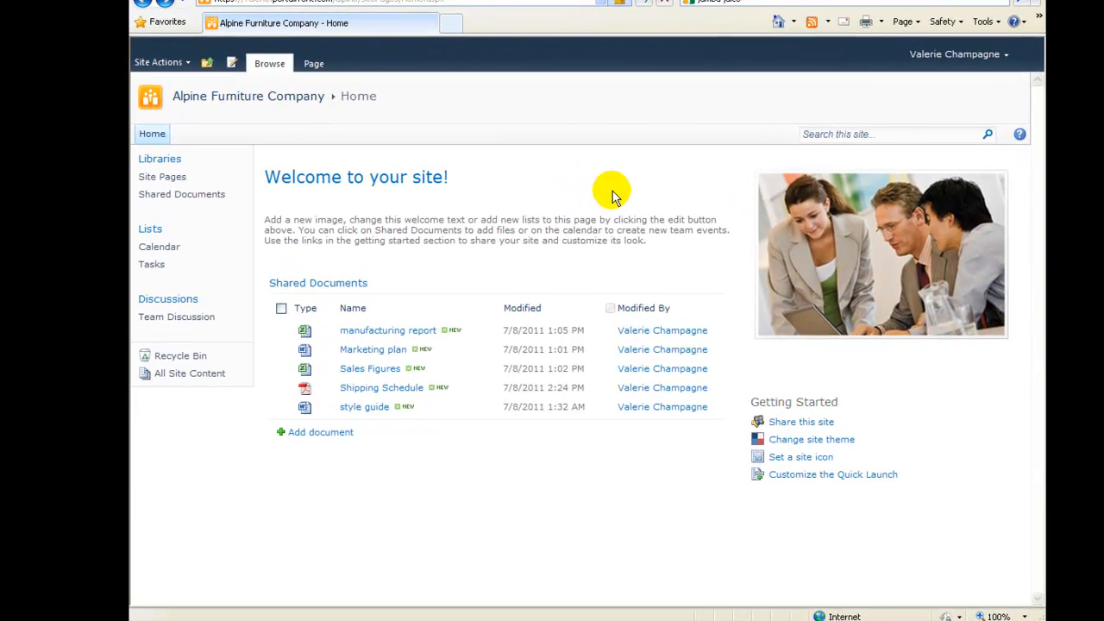
{"action": "mouse_move", "coordinate": [613, 190]}
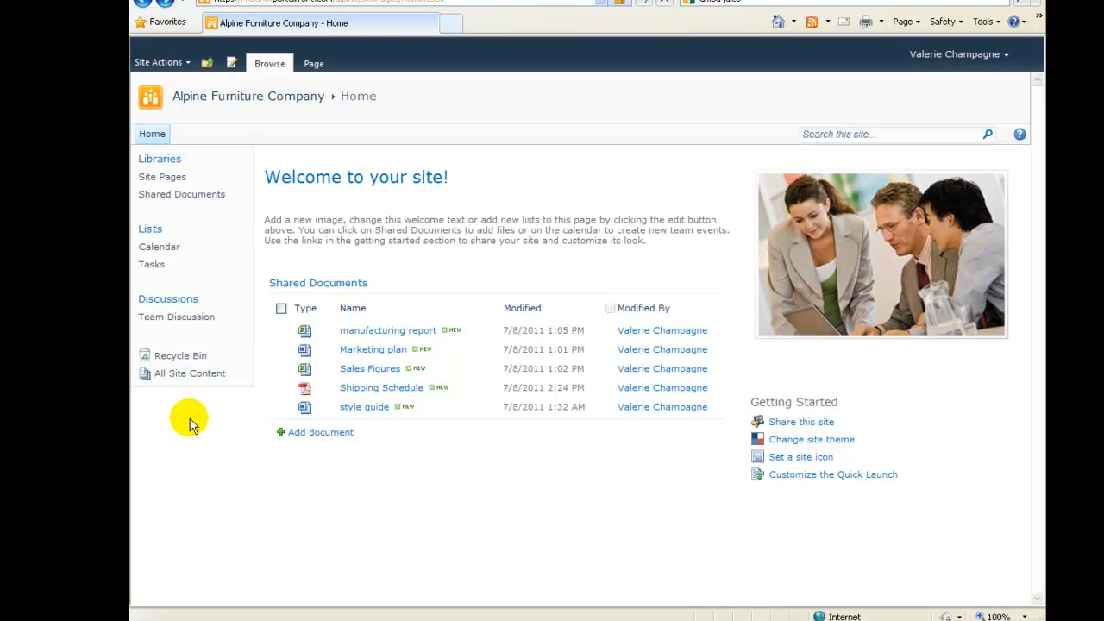
{"action": "mouse_move", "coordinate": [158, 247]}
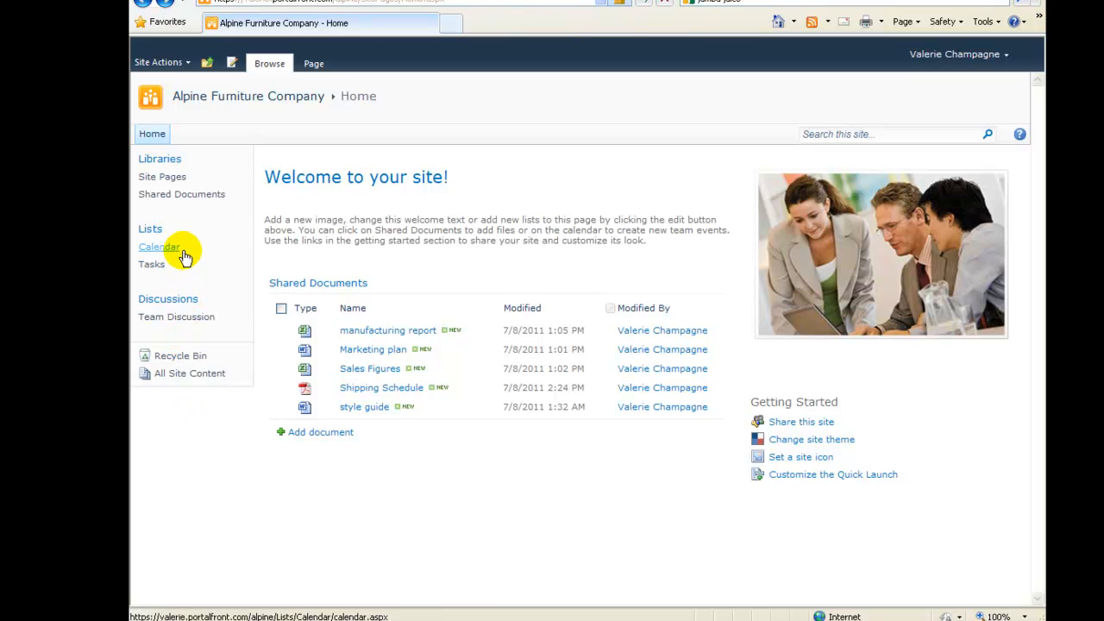
{"action": "mouse_move", "coordinate": [183, 283]}
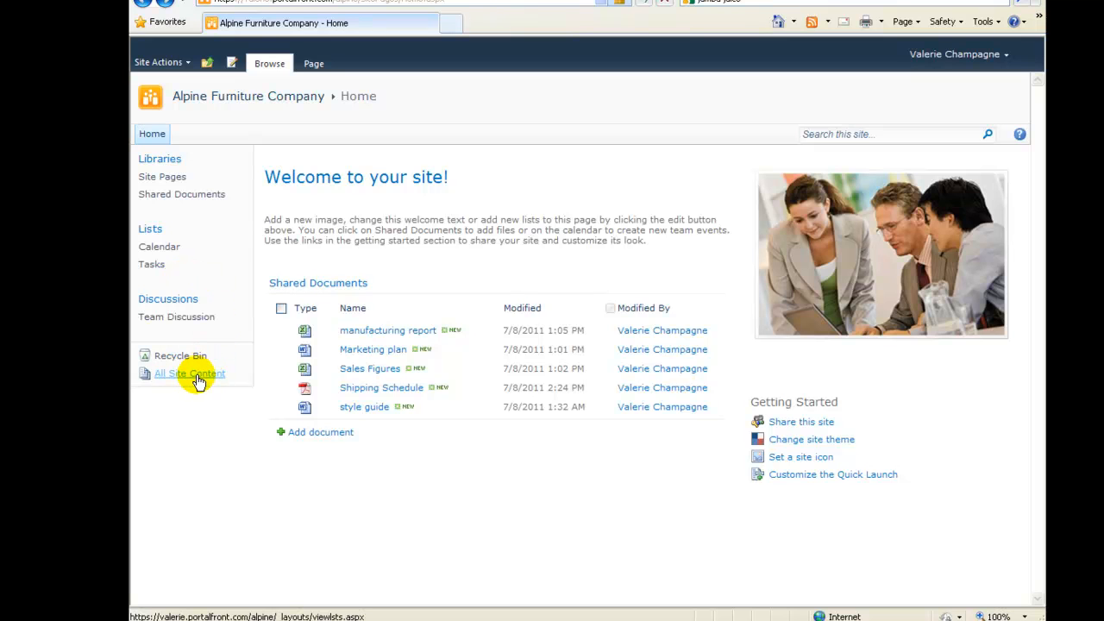
Show the All Site Content page listing the site's libraries, lists and discussion boards.
{"action": "left_click", "coordinate": [190, 373]}
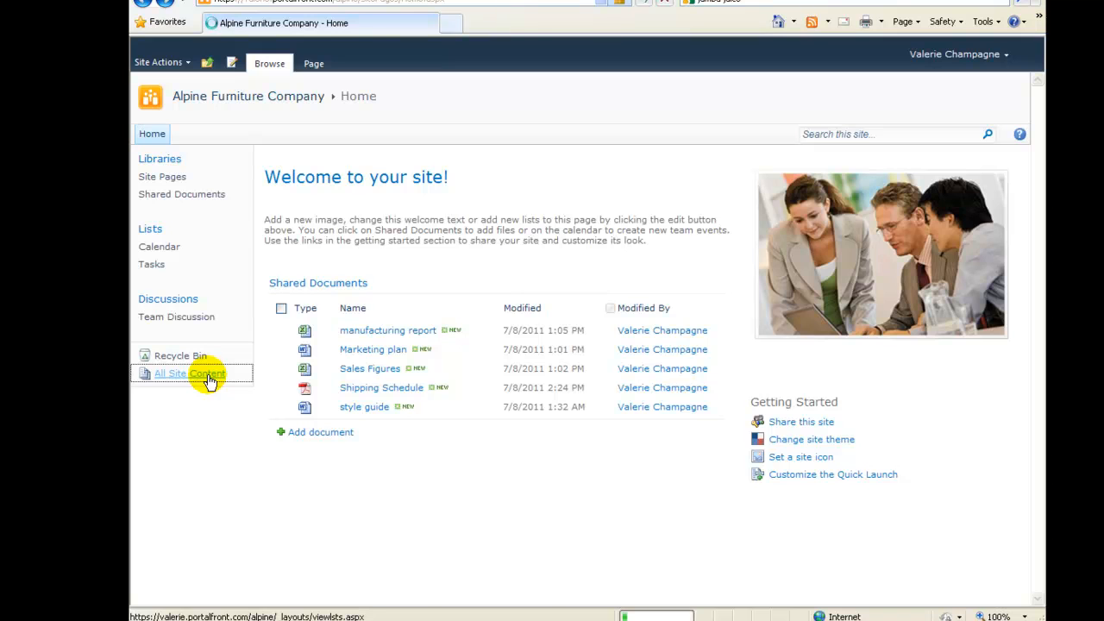
{"action": "left_click", "coordinate": [190, 373]}
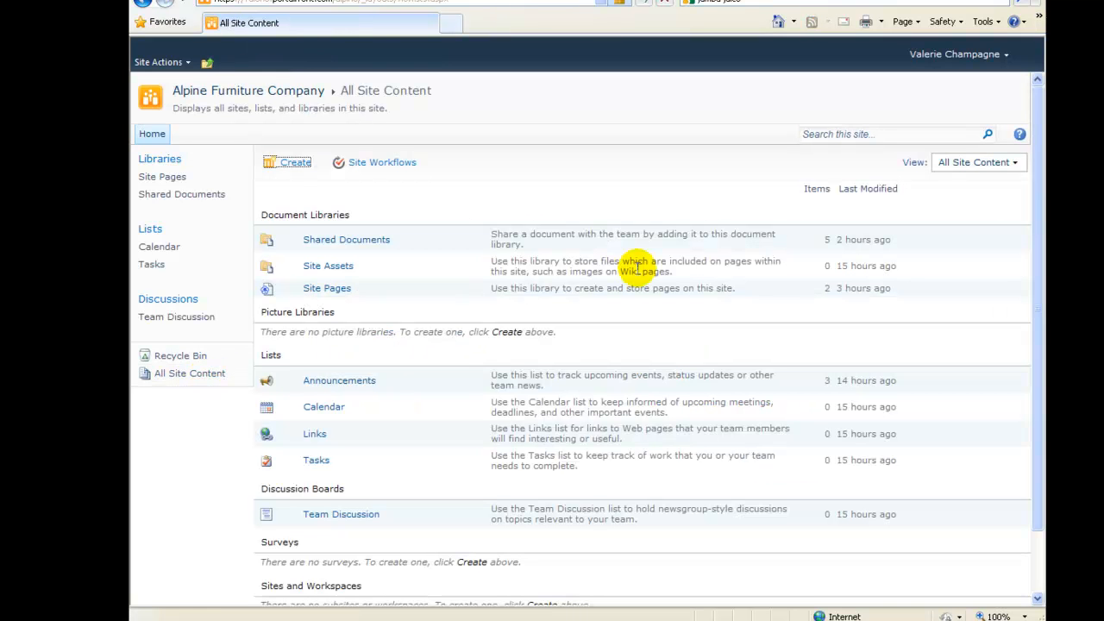
{"action": "mouse_move", "coordinate": [734, 207]}
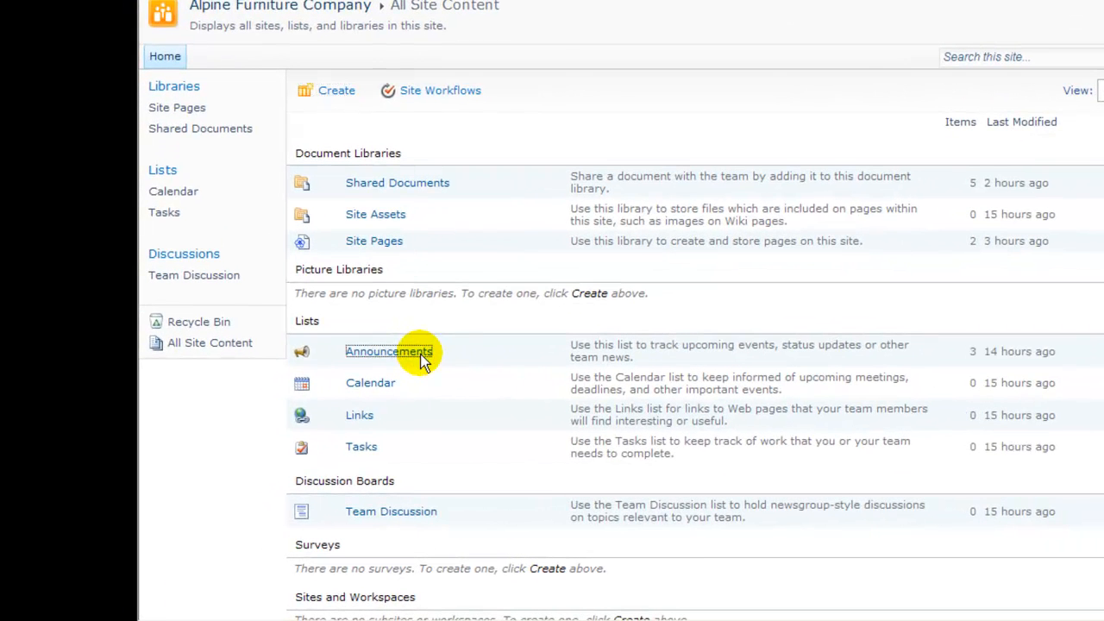
View the Announcements list and select its address from /alpine/Lists/Announcements/AllItems.aspx to copy.
{"action": "left_click", "coordinate": [388, 352]}
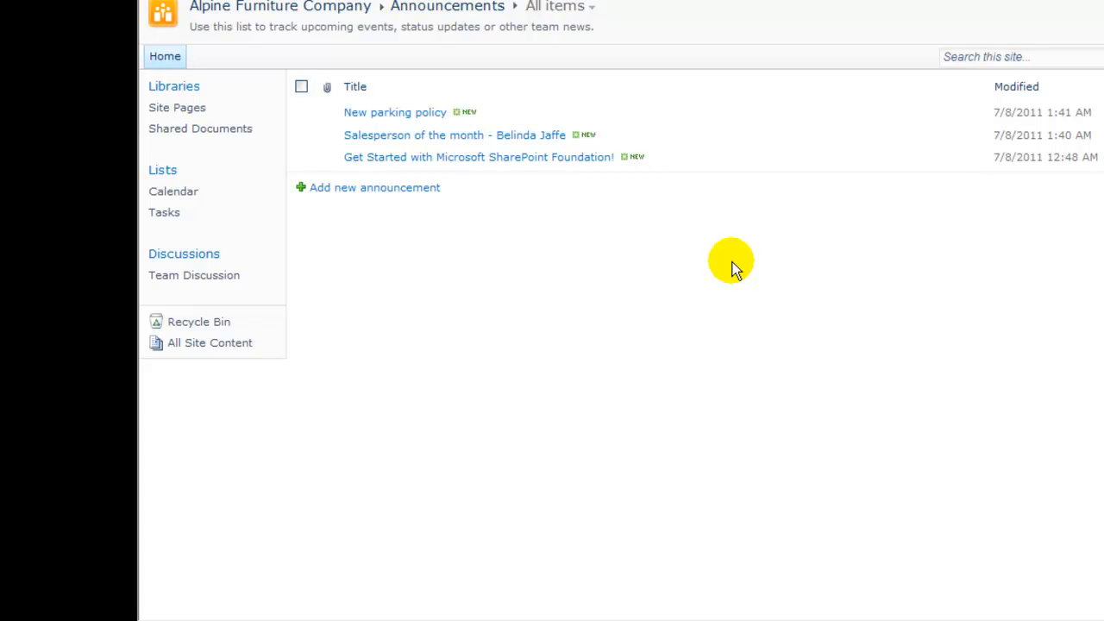
{"action": "mouse_move", "coordinate": [694, 227]}
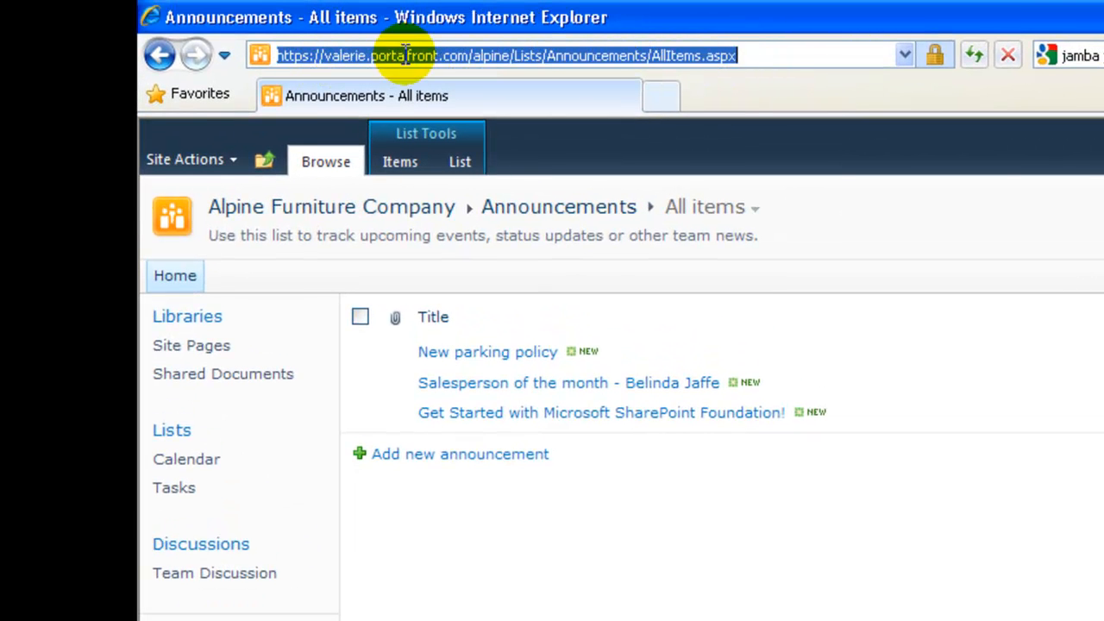
{"action": "mouse_move", "coordinate": [768, 55]}
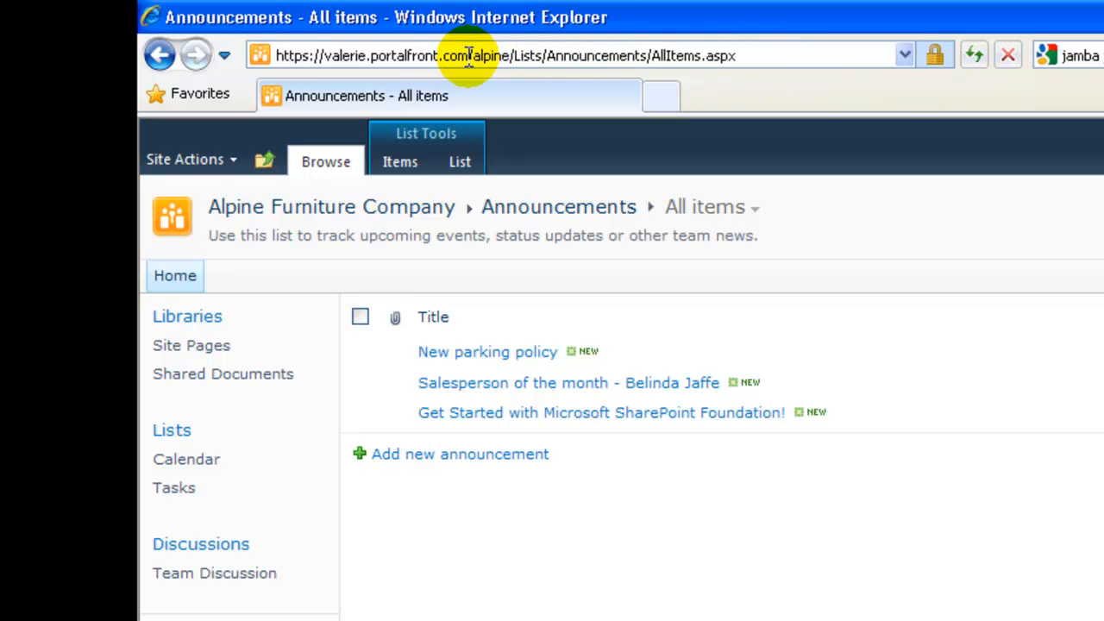
{"action": "double_click", "coordinate": [490, 55]}
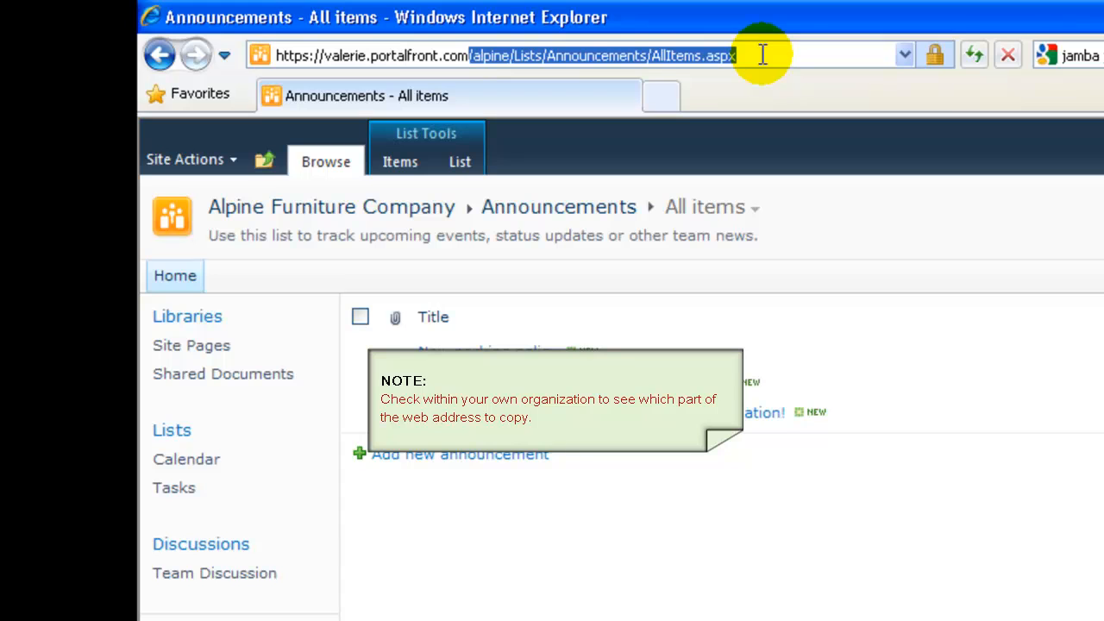
{"action": "mouse_move", "coordinate": [586, 104]}
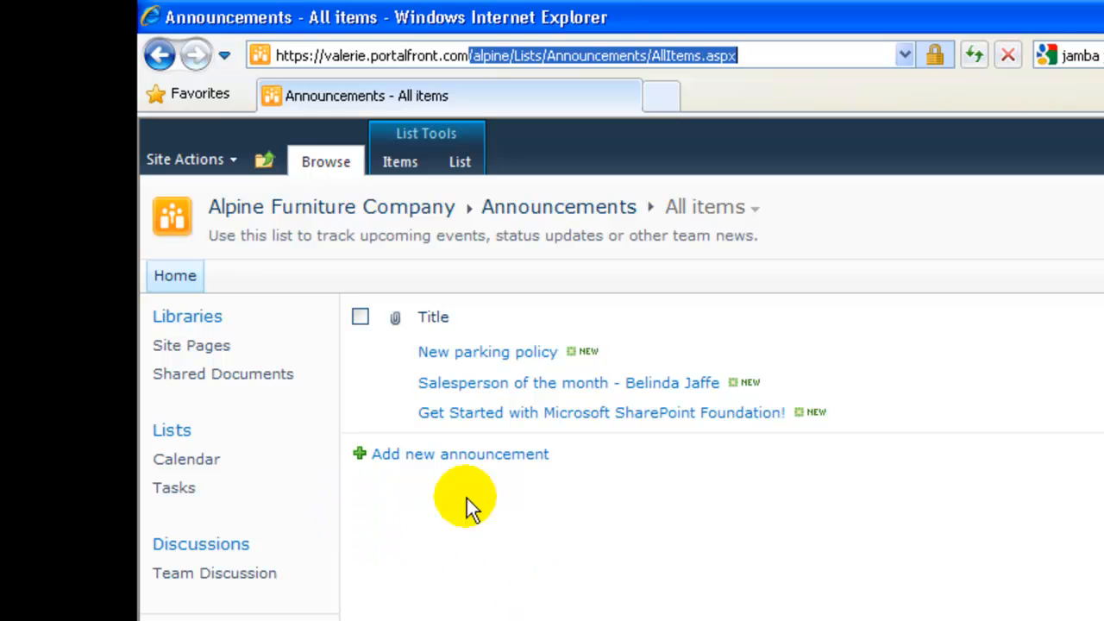
Reach the Quick Launch settings page via Site Settings > Look and Feel.
{"action": "left_click", "coordinate": [185, 159]}
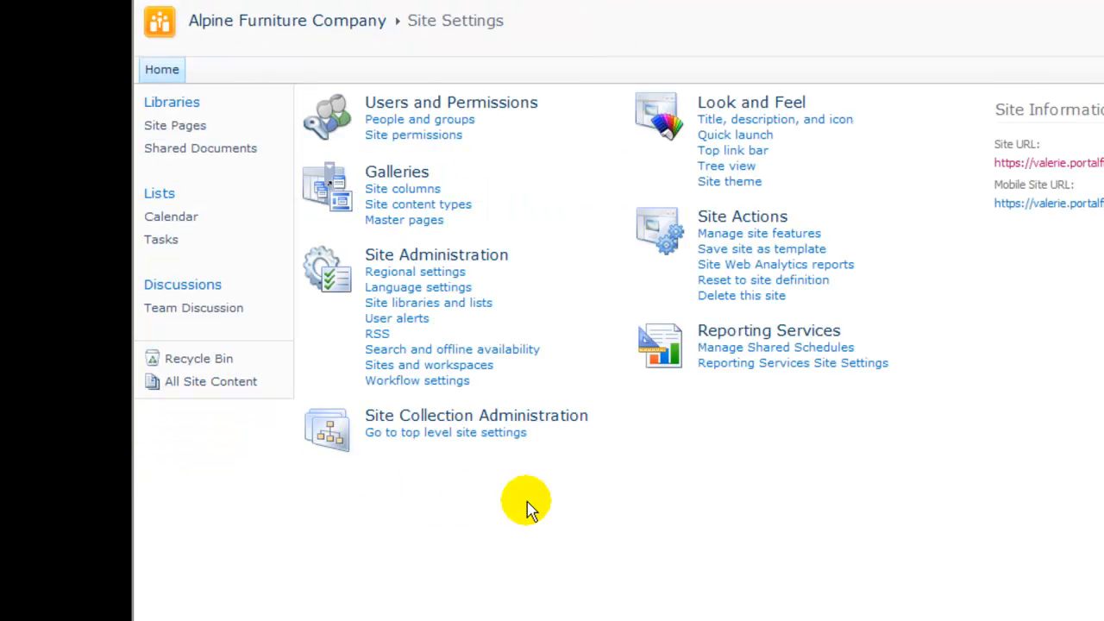
{"action": "mouse_move", "coordinate": [888, 188]}
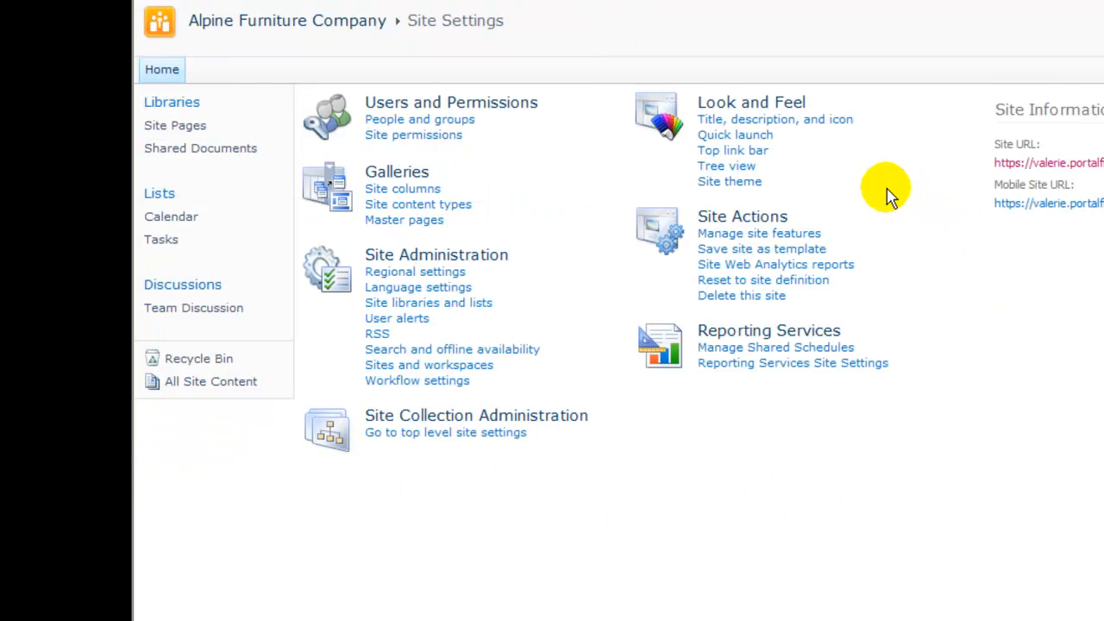
{"action": "mouse_move", "coordinate": [735, 134]}
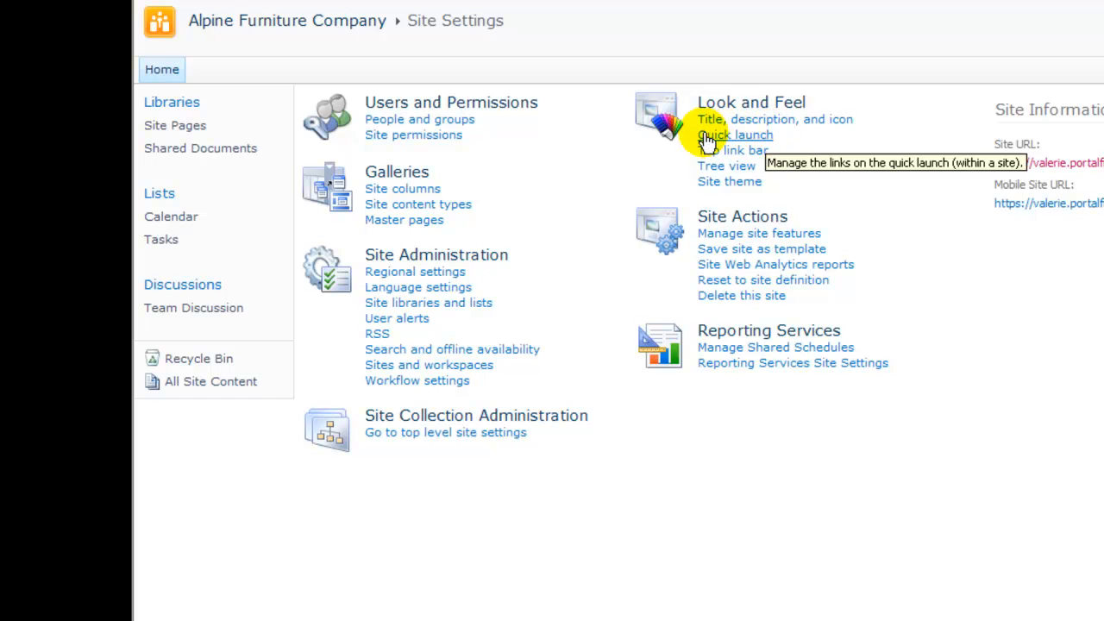
{"action": "left_click", "coordinate": [735, 135]}
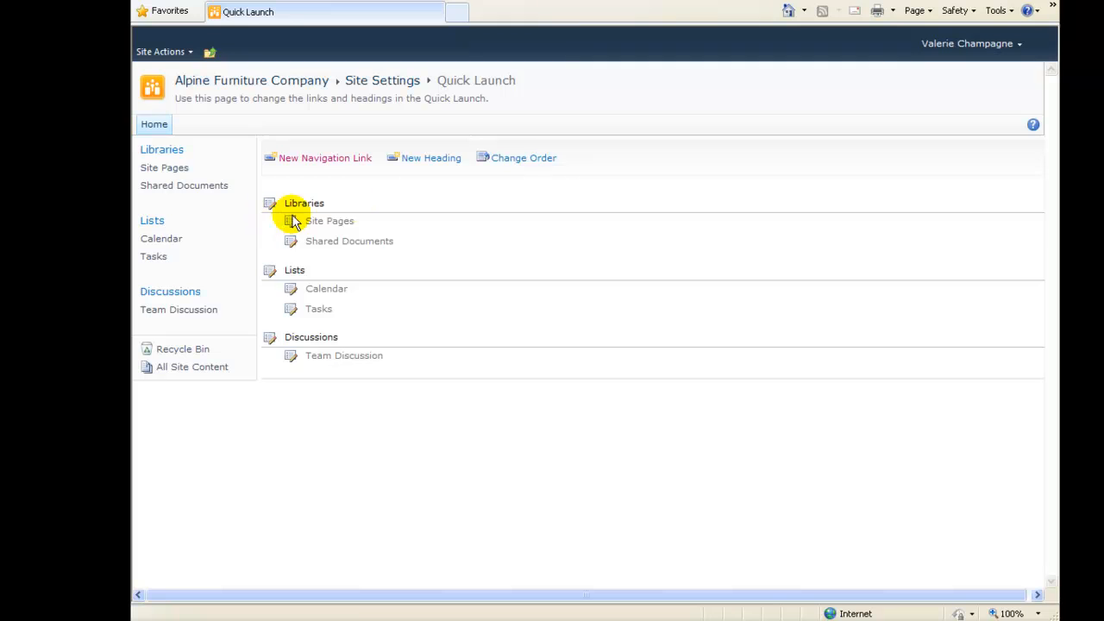
{"action": "mouse_move", "coordinate": [516, 164]}
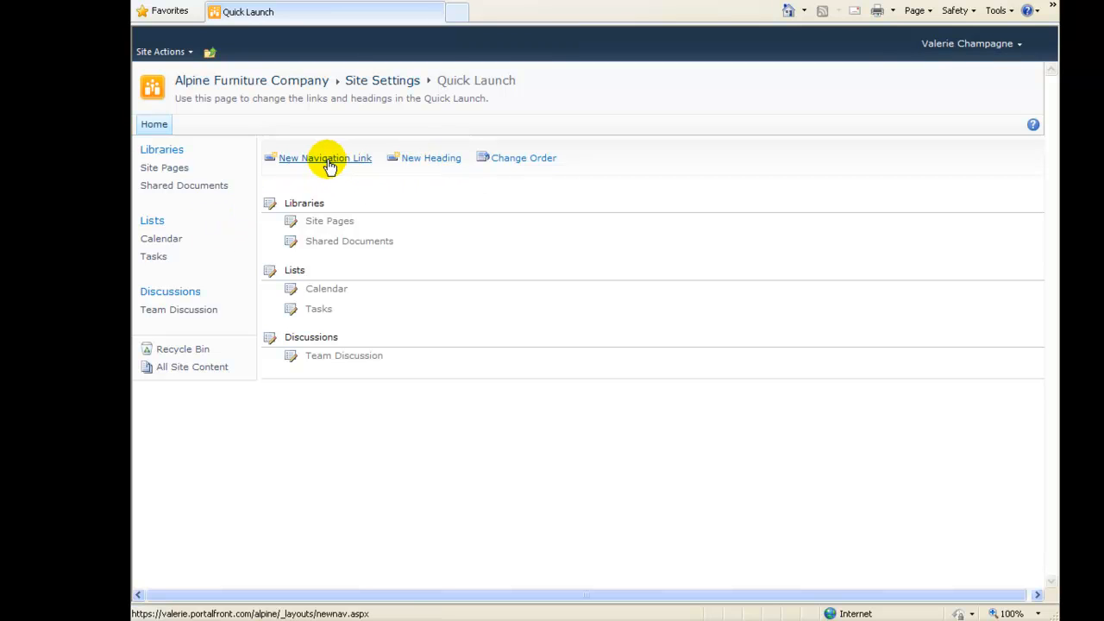
{"action": "mouse_move", "coordinate": [324, 159]}
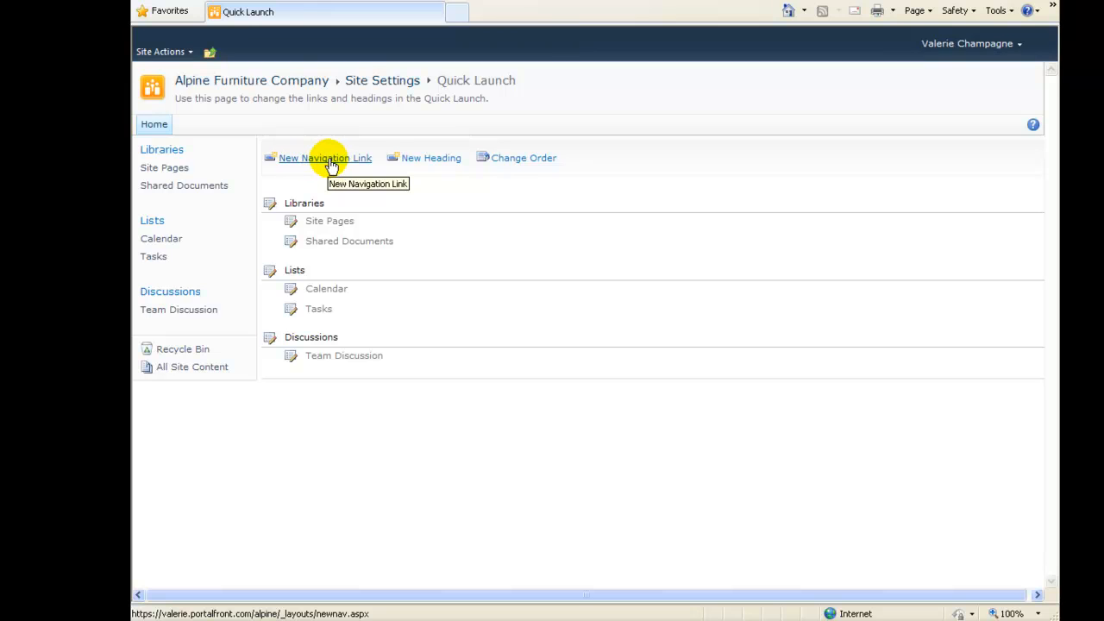
Add a Quick Launch link with the pasted Announcements address, description 'Announcements', under the Lists heading.
{"action": "left_click", "coordinate": [325, 159]}
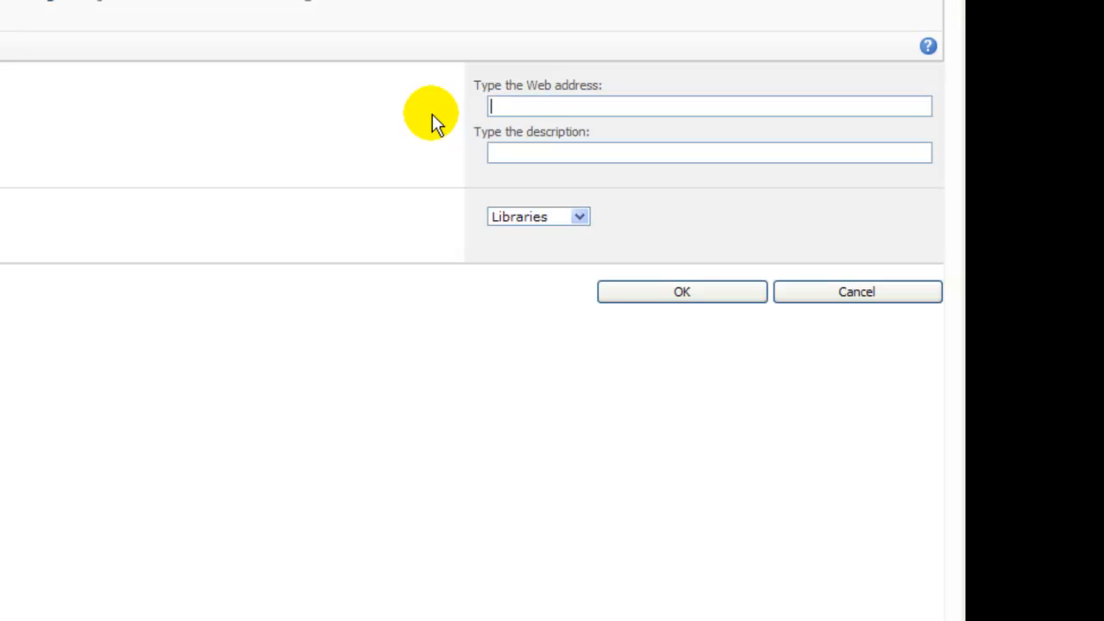
{"action": "right_click", "coordinate": [535, 106]}
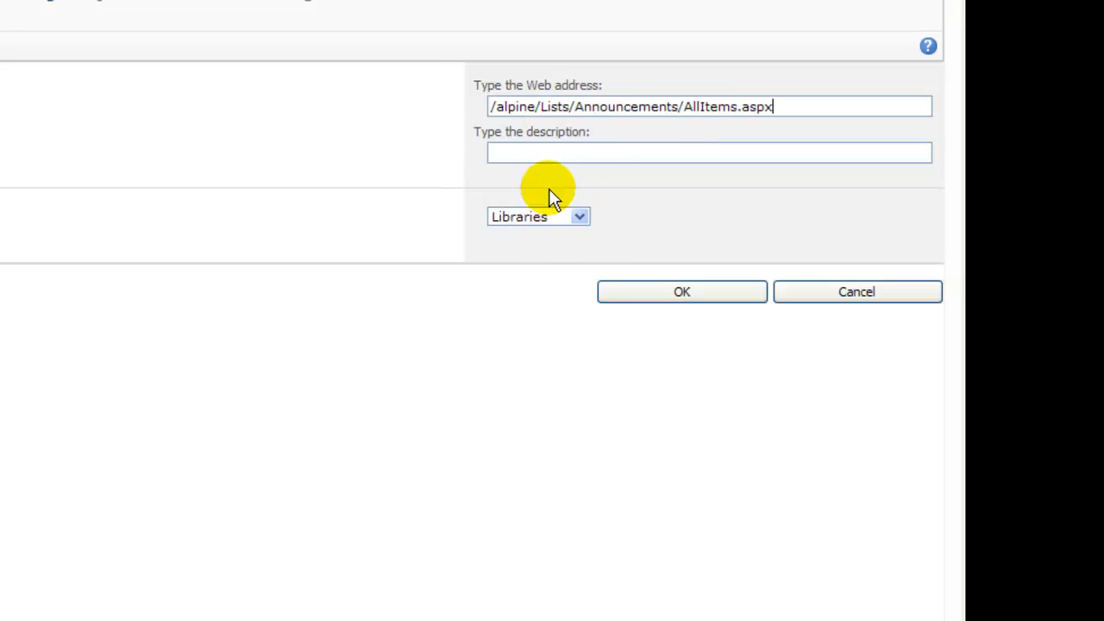
{"action": "mouse_move", "coordinate": [794, 107]}
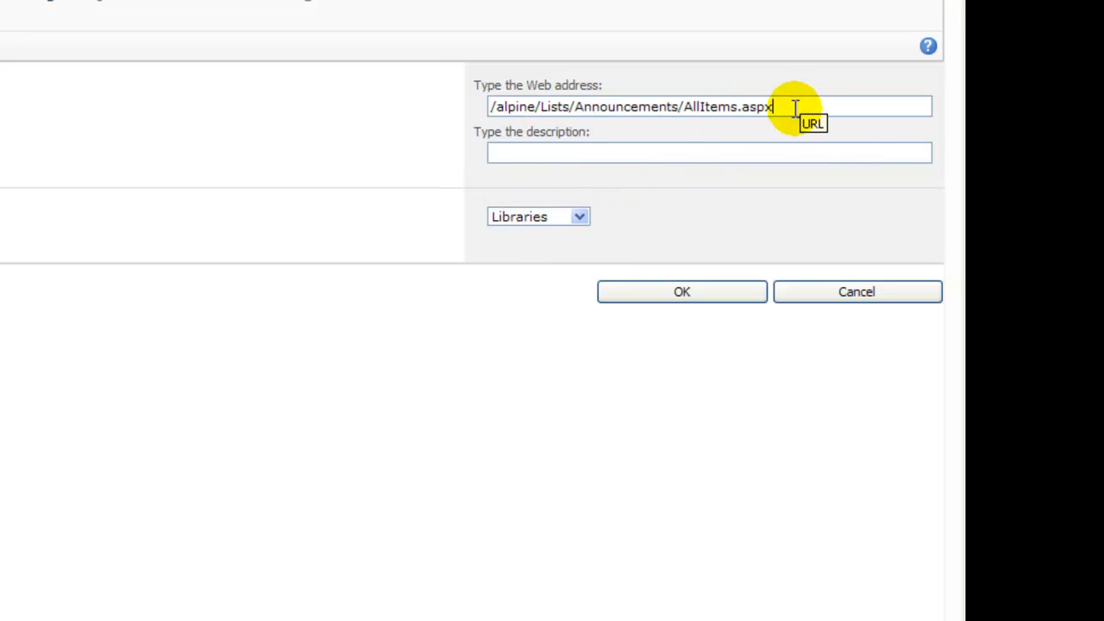
{"action": "mouse_move", "coordinate": [646, 152]}
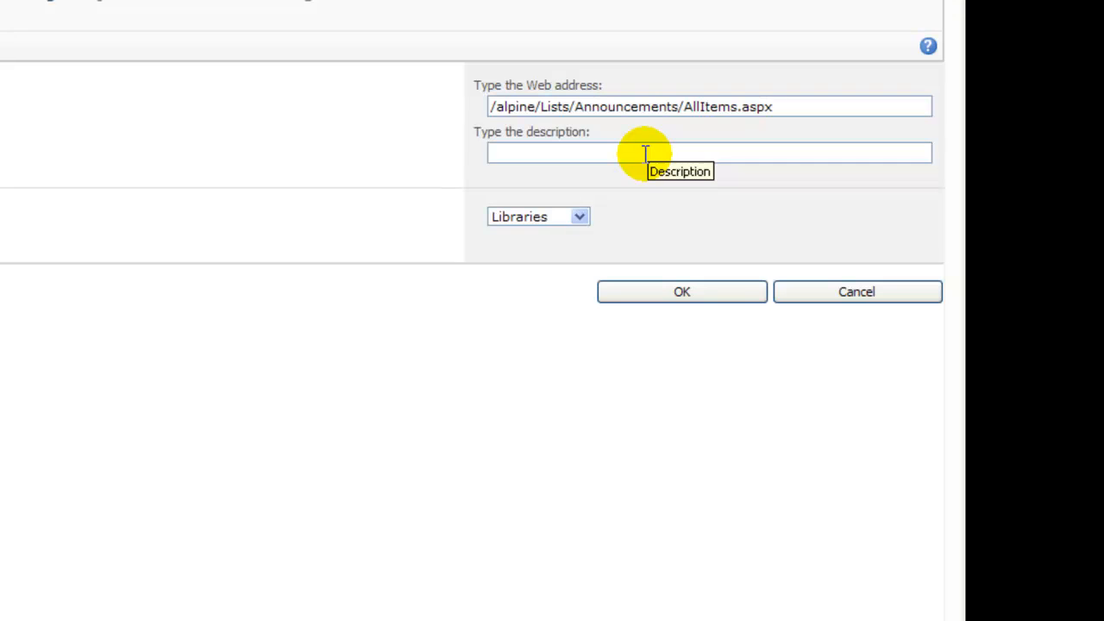
{"action": "type", "text": "Ann"}
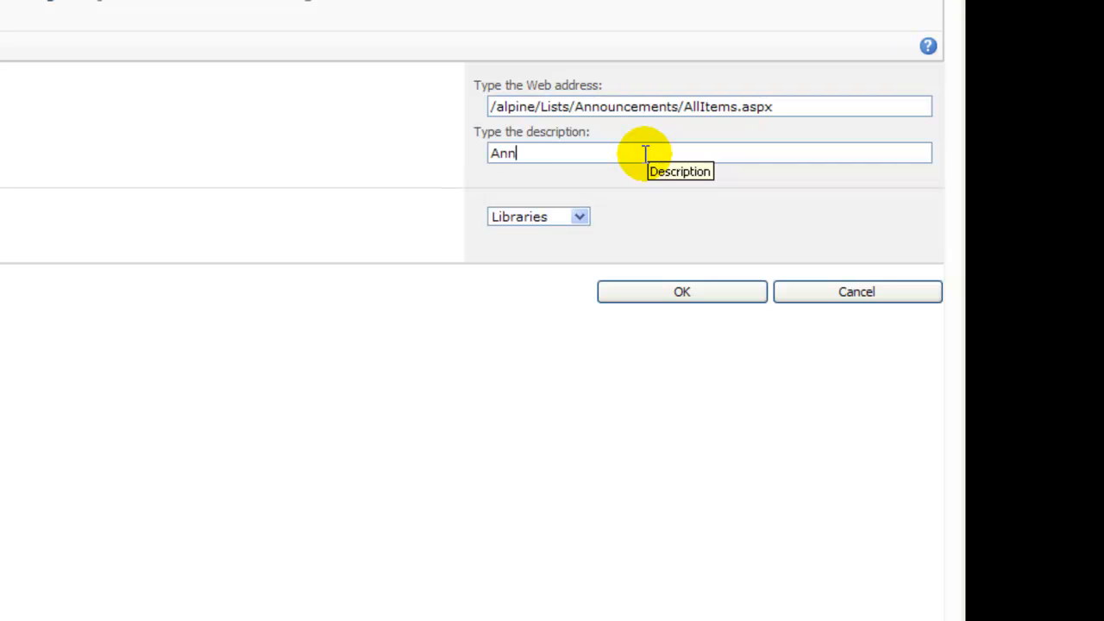
{"action": "type", "text": "ouncements"}
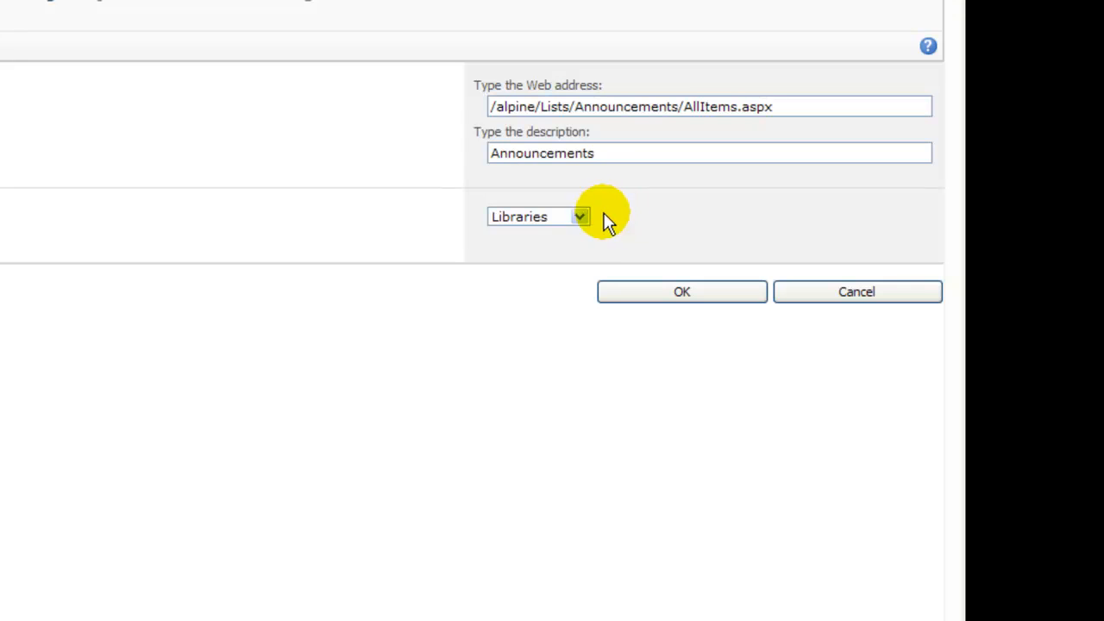
{"action": "left_click", "coordinate": [580, 217]}
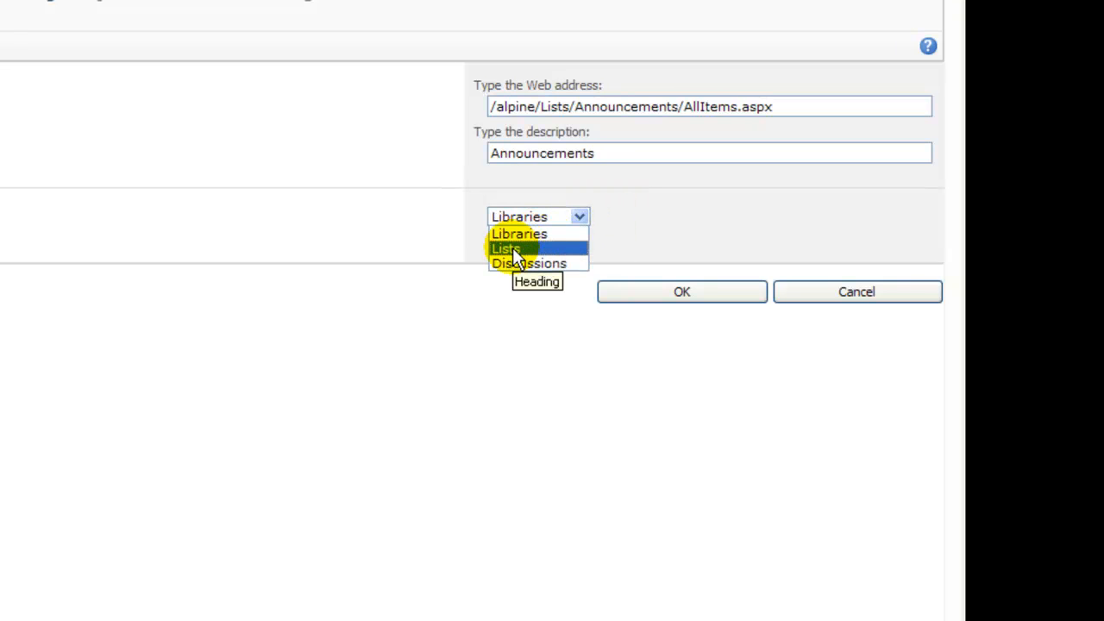
{"action": "left_click", "coordinate": [507, 248]}
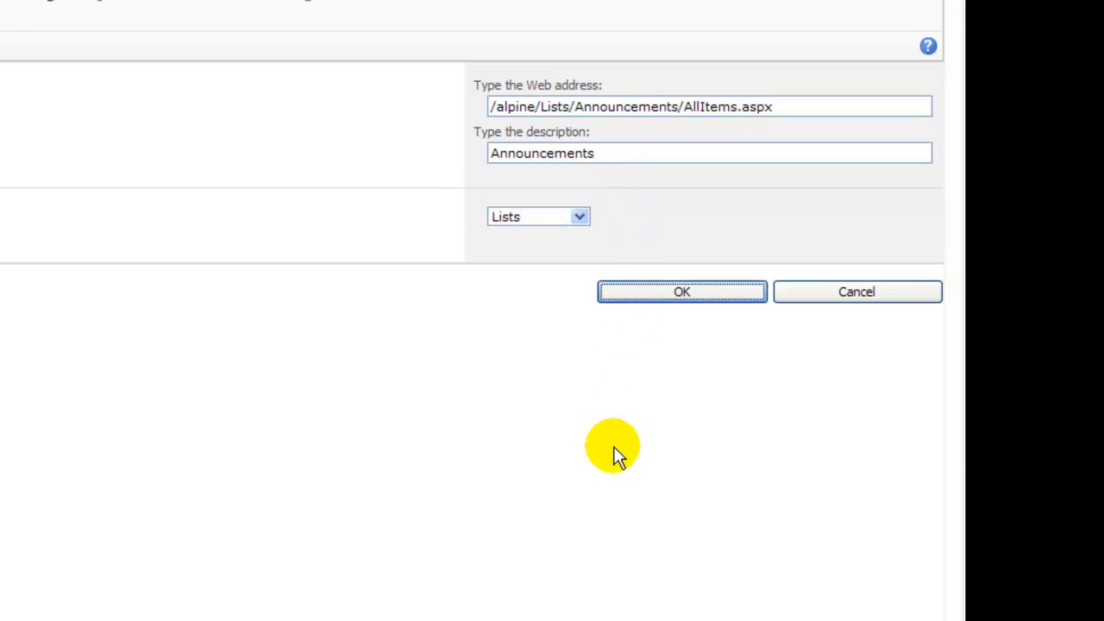
{"action": "left_click", "coordinate": [681, 292]}
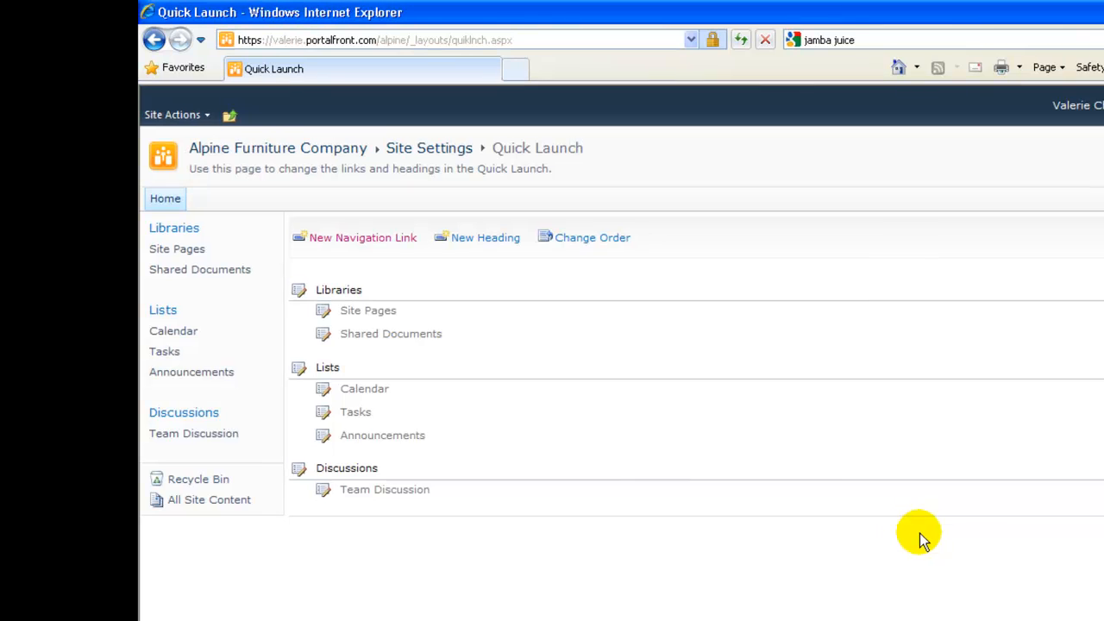
{"action": "mouse_move", "coordinate": [262, 393]}
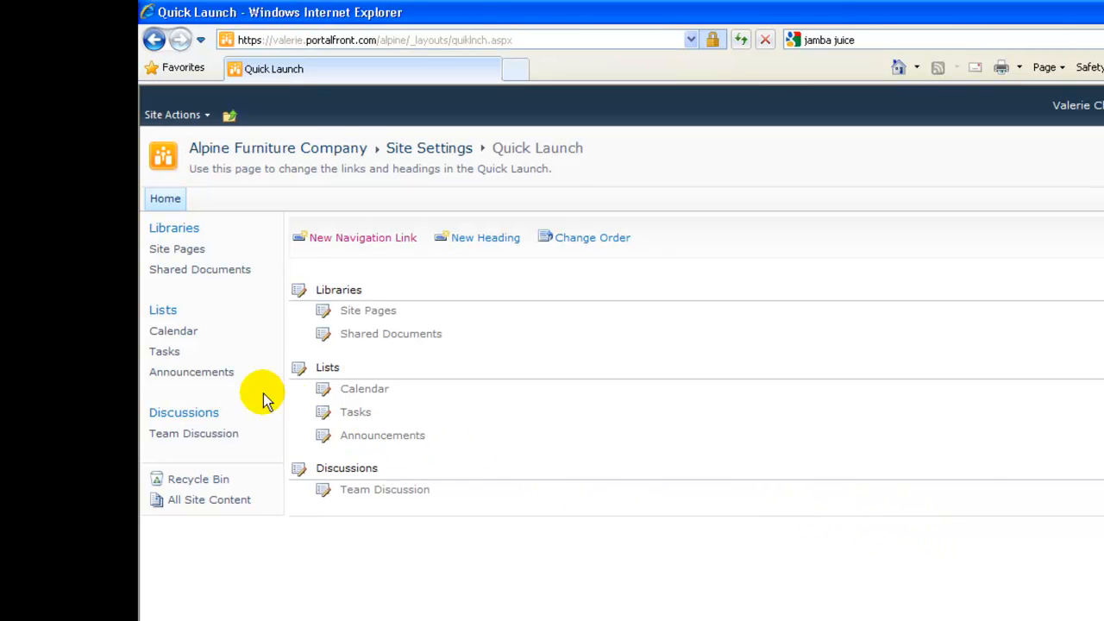
{"action": "mouse_move", "coordinate": [192, 373]}
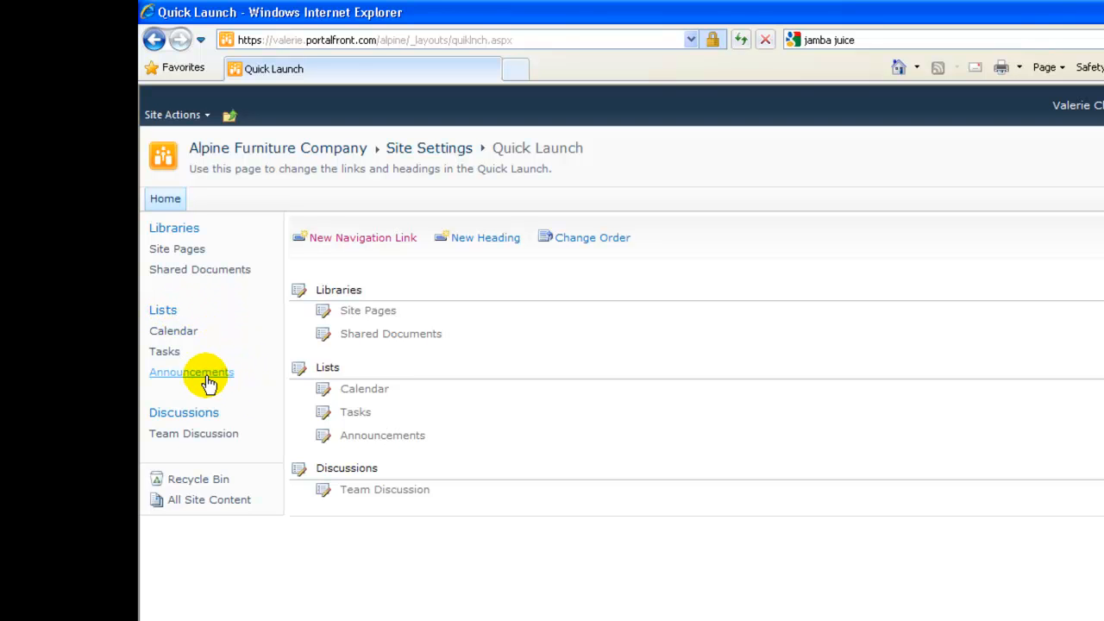
Try the new Announcements link from the home page's Quick Launch.
{"action": "left_click", "coordinate": [192, 373]}
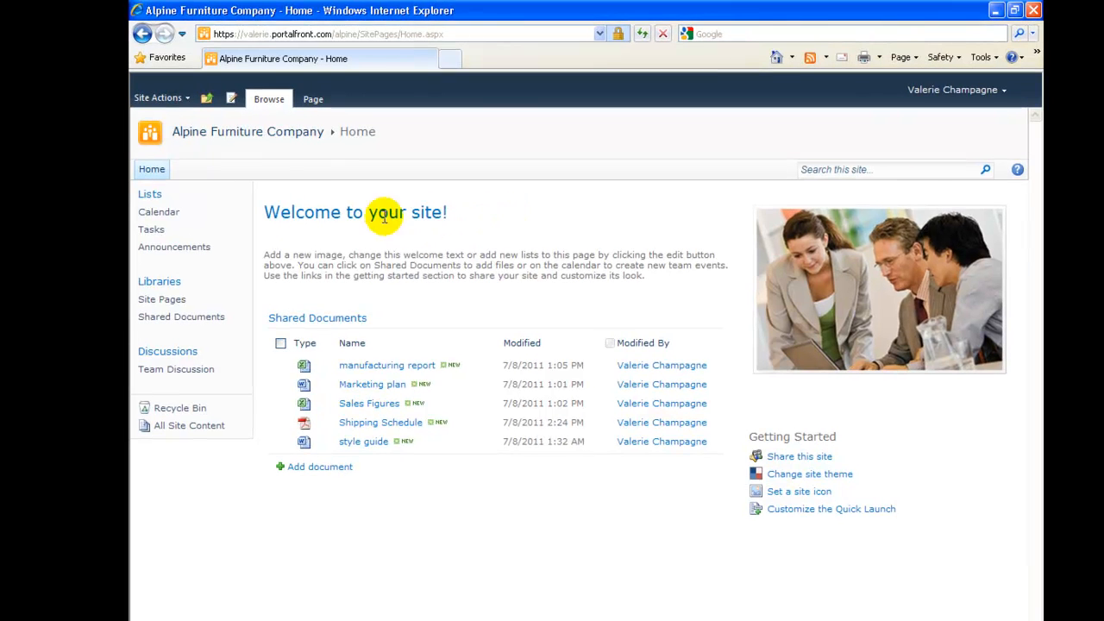
{"action": "mouse_move", "coordinate": [176, 369]}
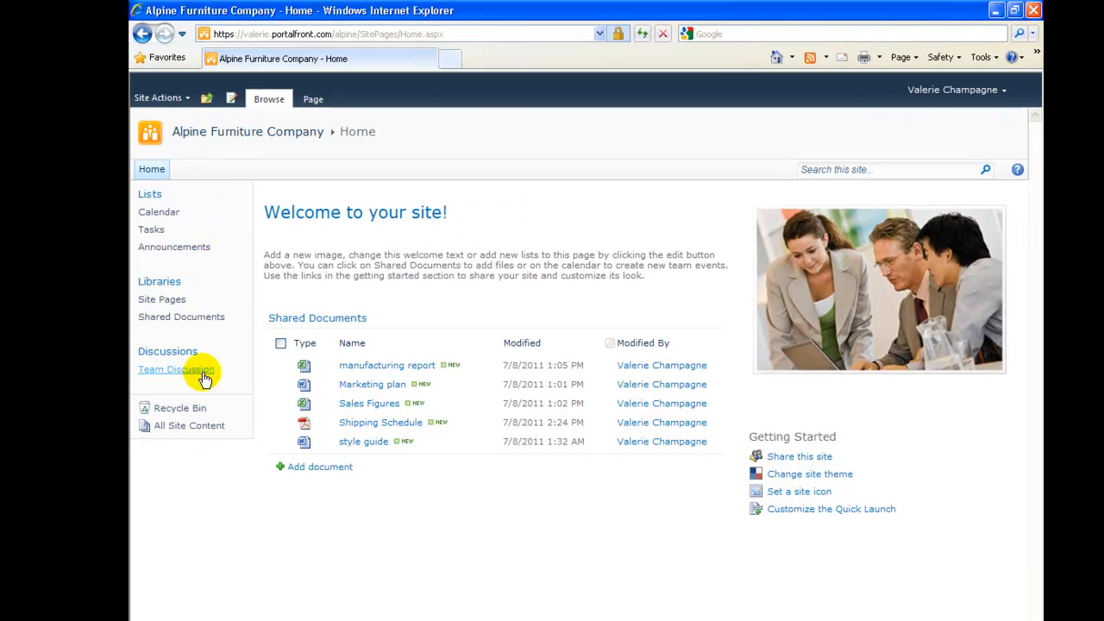
Return to the Quick Launch settings page through Site Actions > Site Settings.
{"action": "left_click", "coordinate": [159, 97]}
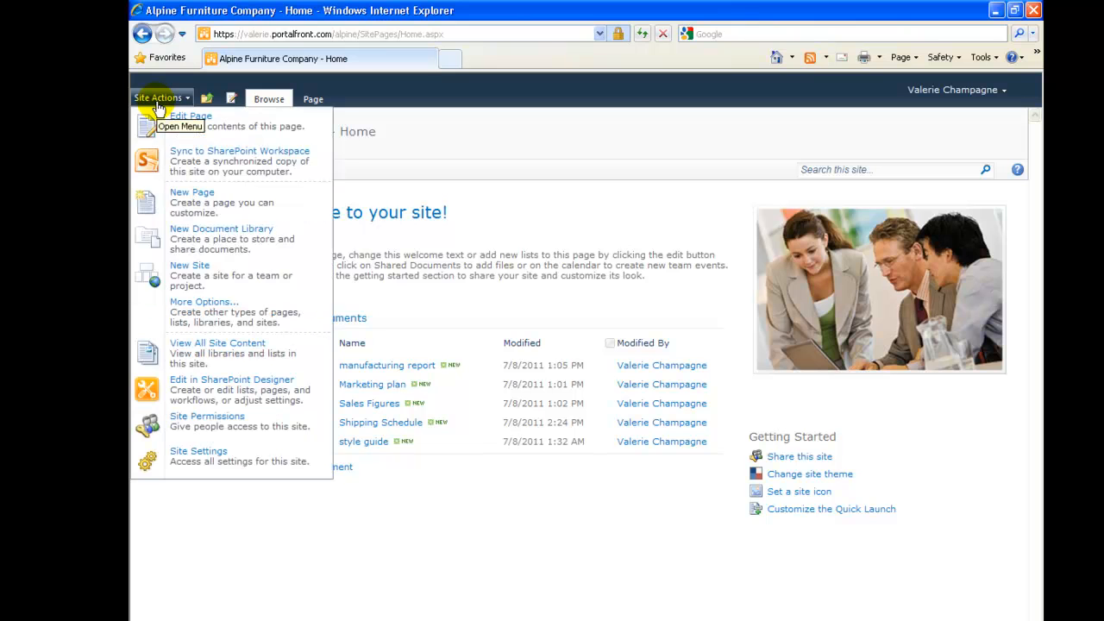
{"action": "mouse_move", "coordinate": [245, 457]}
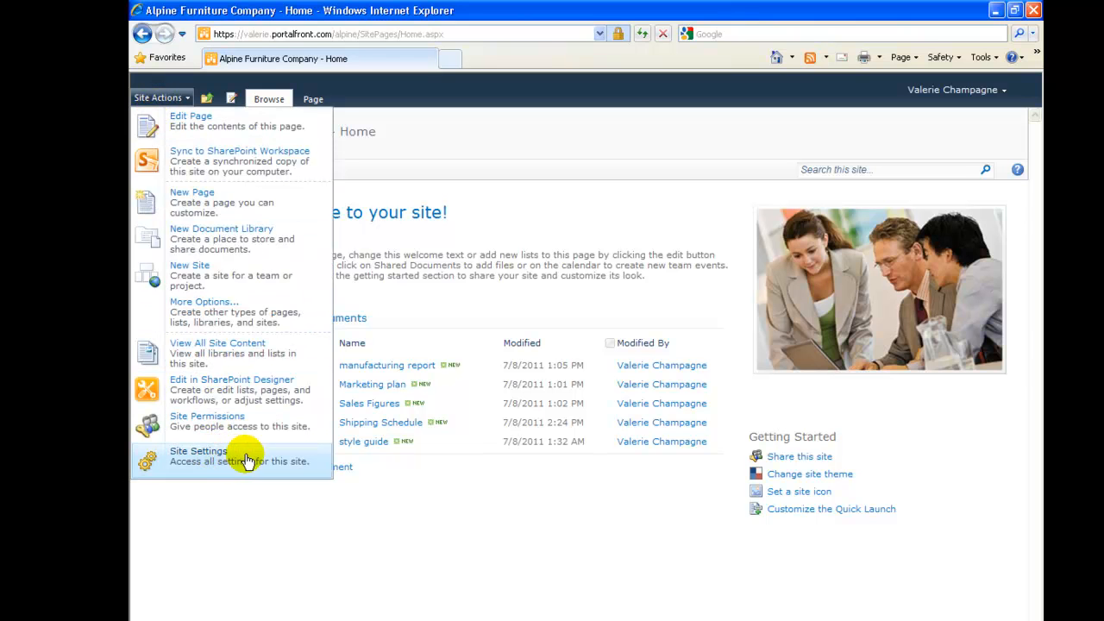
{"action": "left_click", "coordinate": [199, 452]}
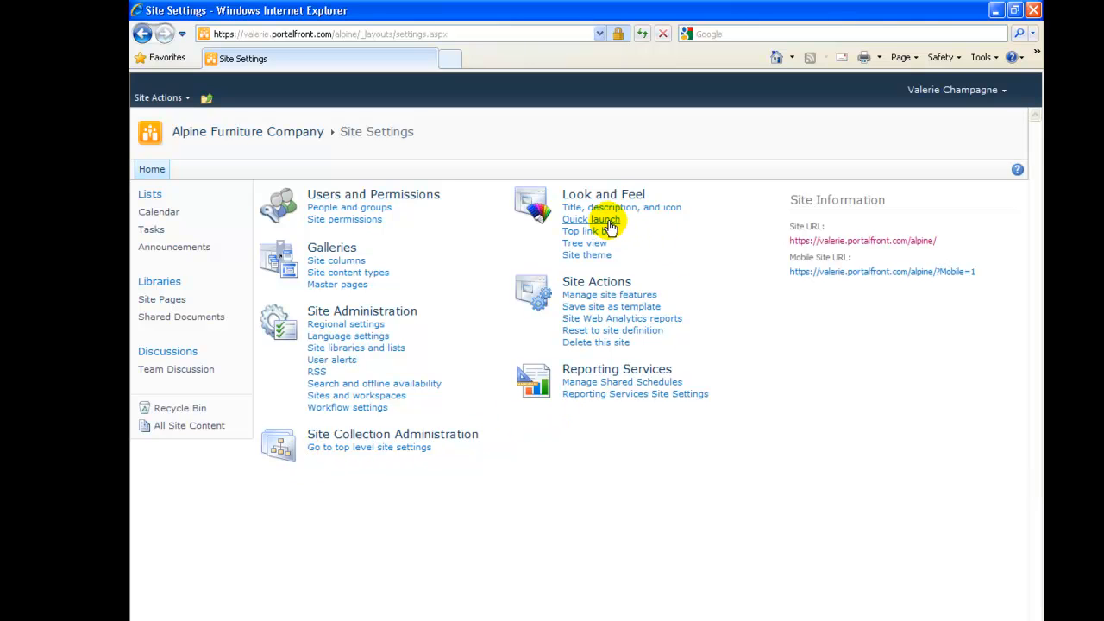
{"action": "left_click", "coordinate": [590, 219]}
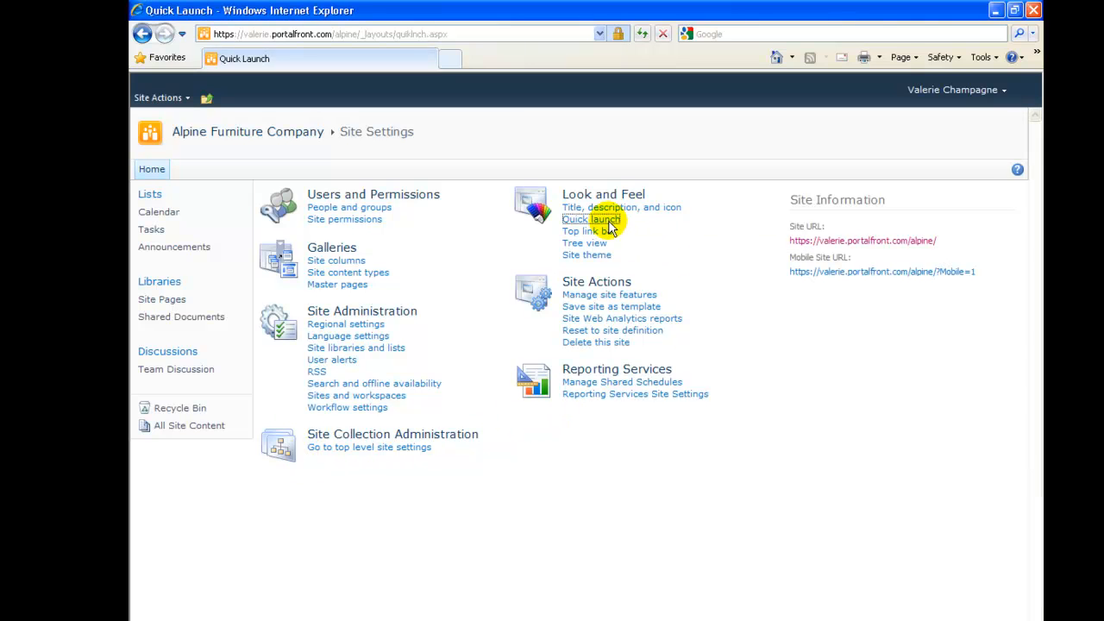
{"action": "left_click", "coordinate": [590, 219]}
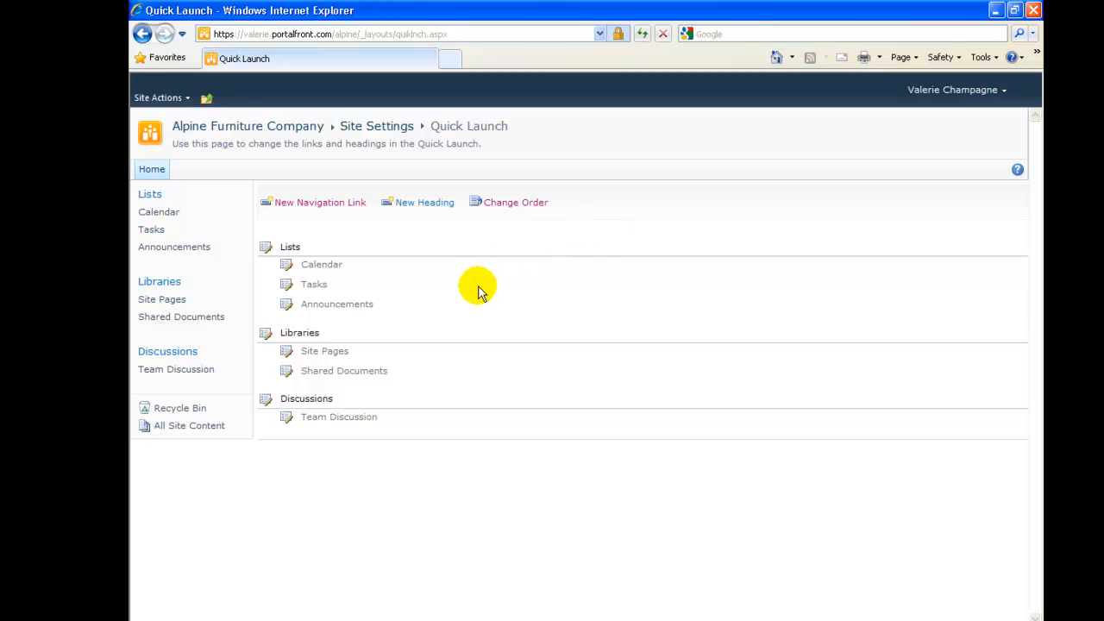
{"action": "mouse_move", "coordinate": [159, 282]}
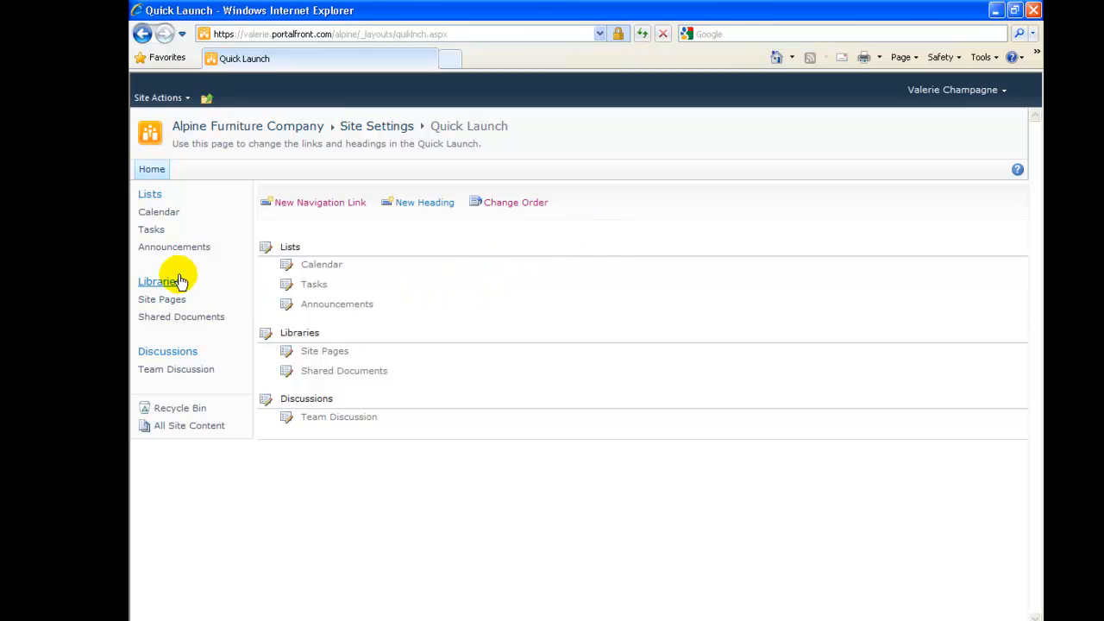
{"action": "mouse_move", "coordinate": [159, 248]}
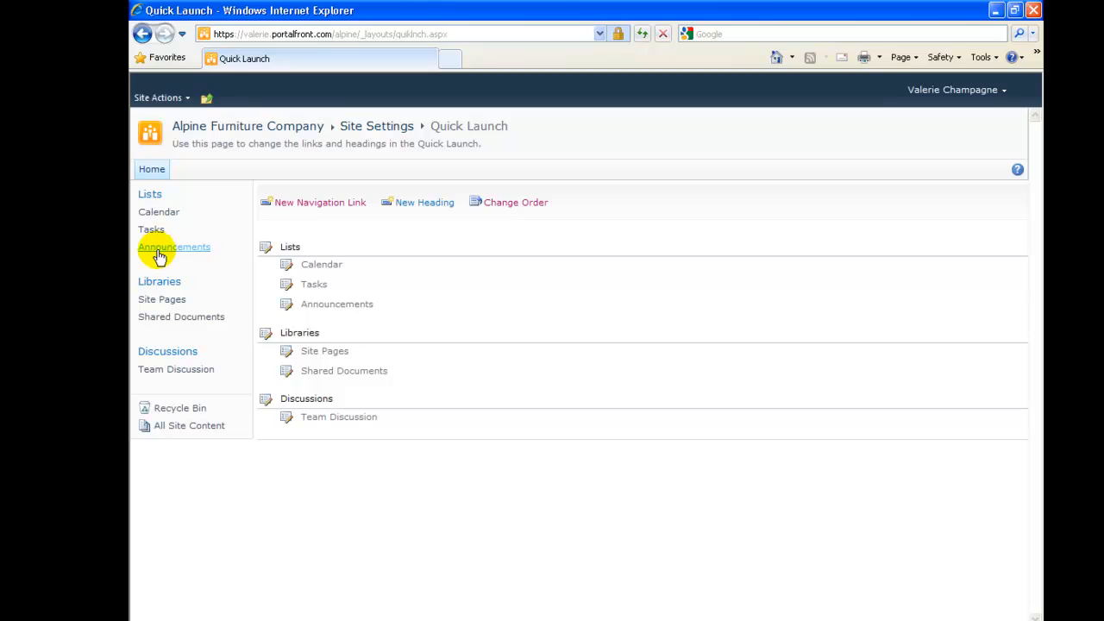
{"action": "mouse_move", "coordinate": [423, 389]}
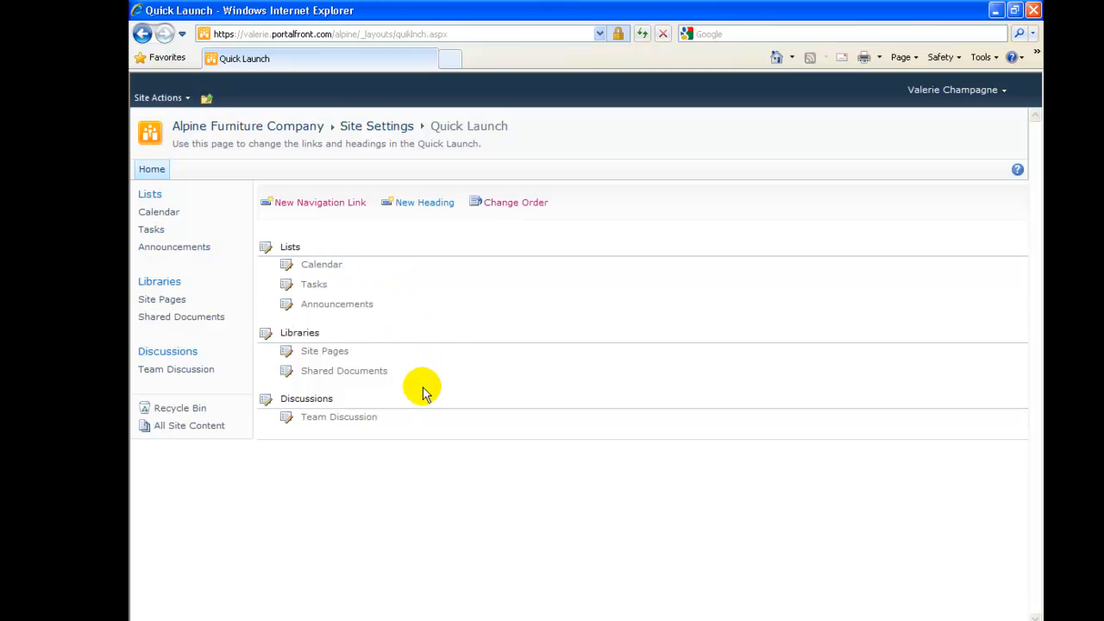
{"action": "mouse_move", "coordinate": [431, 410]}
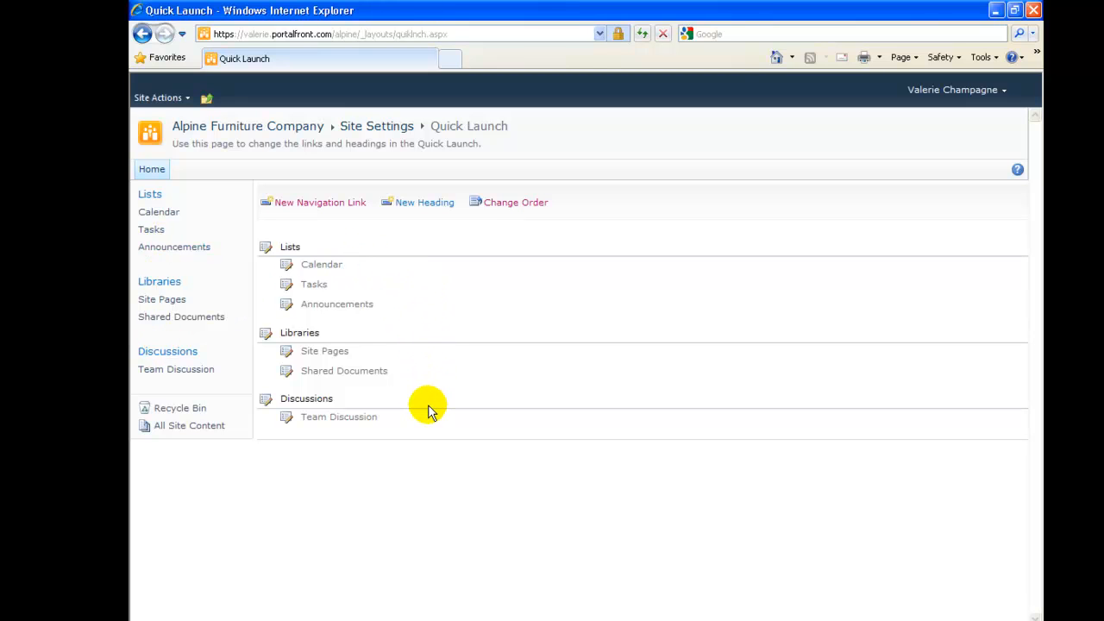
{"action": "mouse_move", "coordinate": [358, 304]}
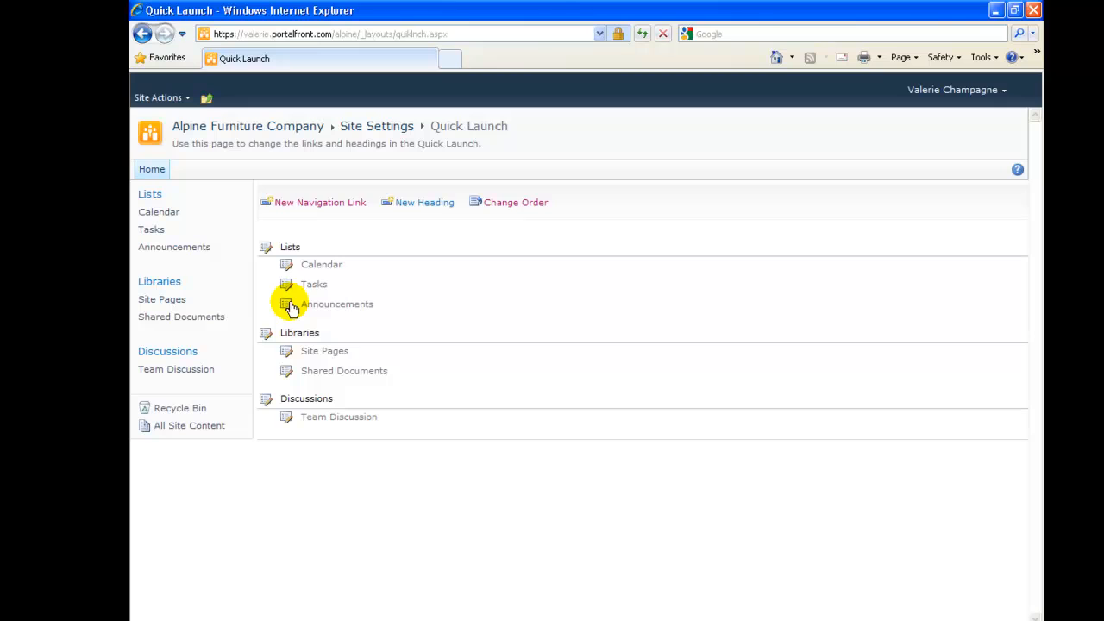
Delete the Announcements navigation link, leaving Calendar and Tasks under Lists.
{"action": "left_click", "coordinate": [286, 304]}
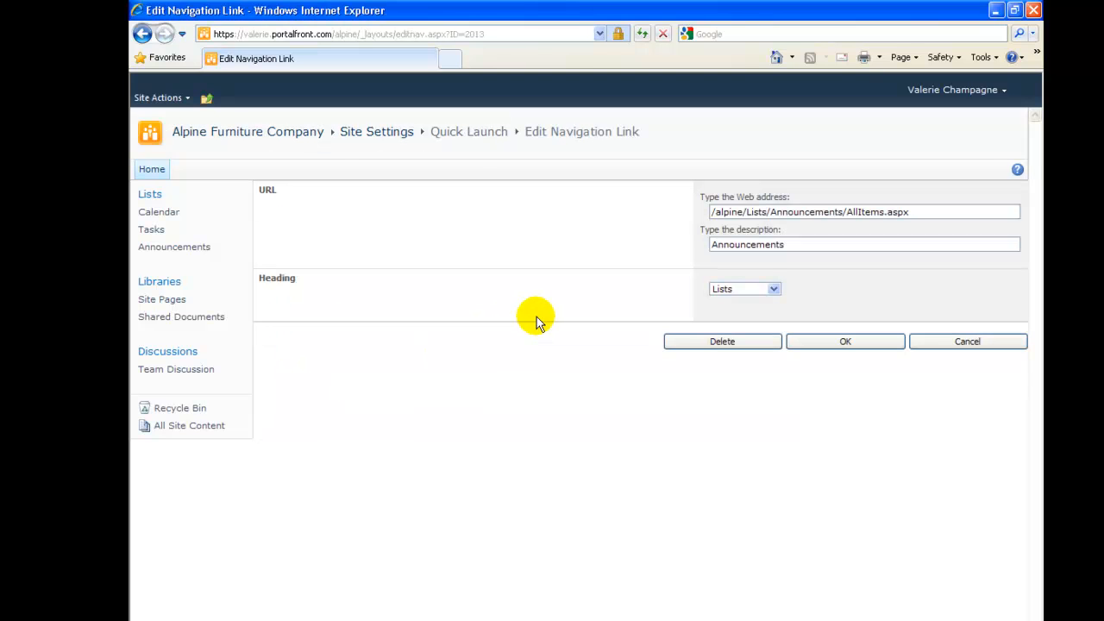
{"action": "left_click", "coordinate": [743, 211]}
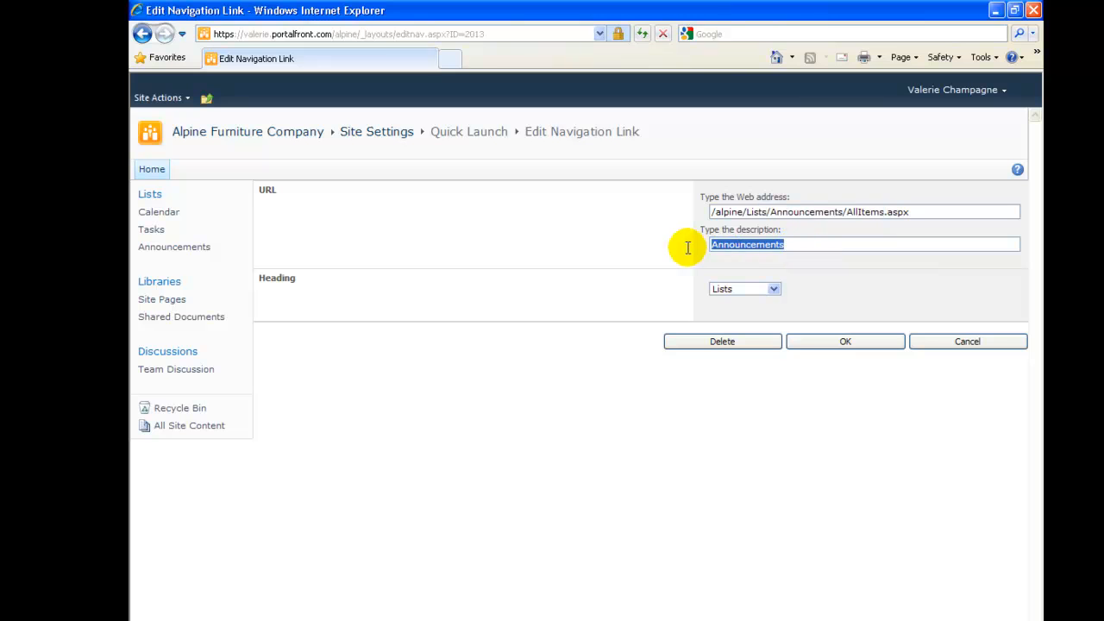
{"action": "mouse_move", "coordinate": [699, 294]}
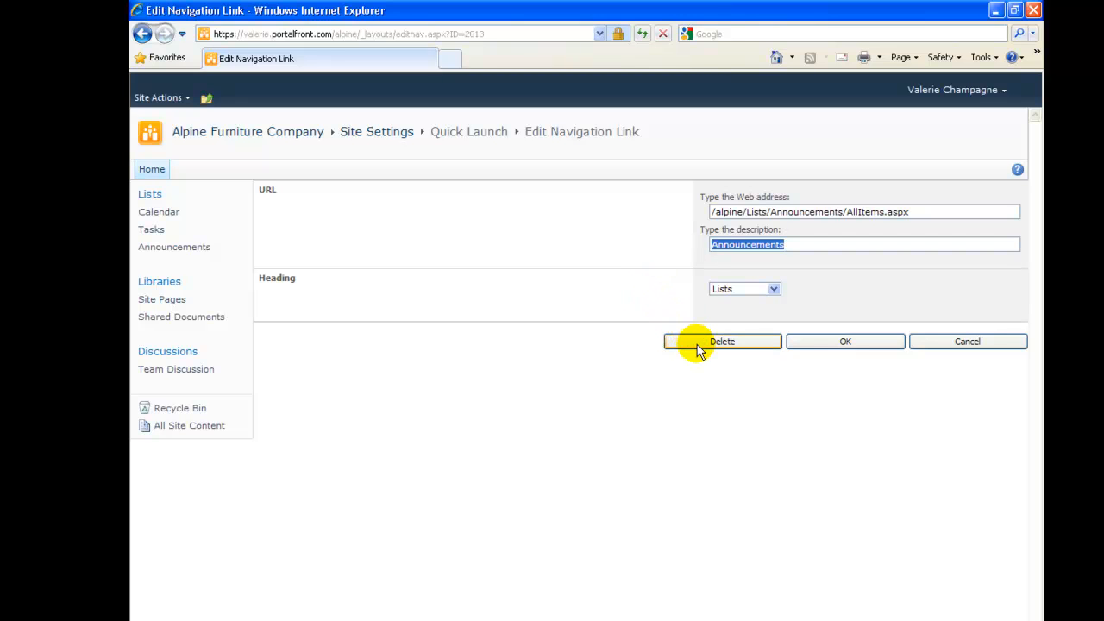
{"action": "left_click", "coordinate": [721, 341]}
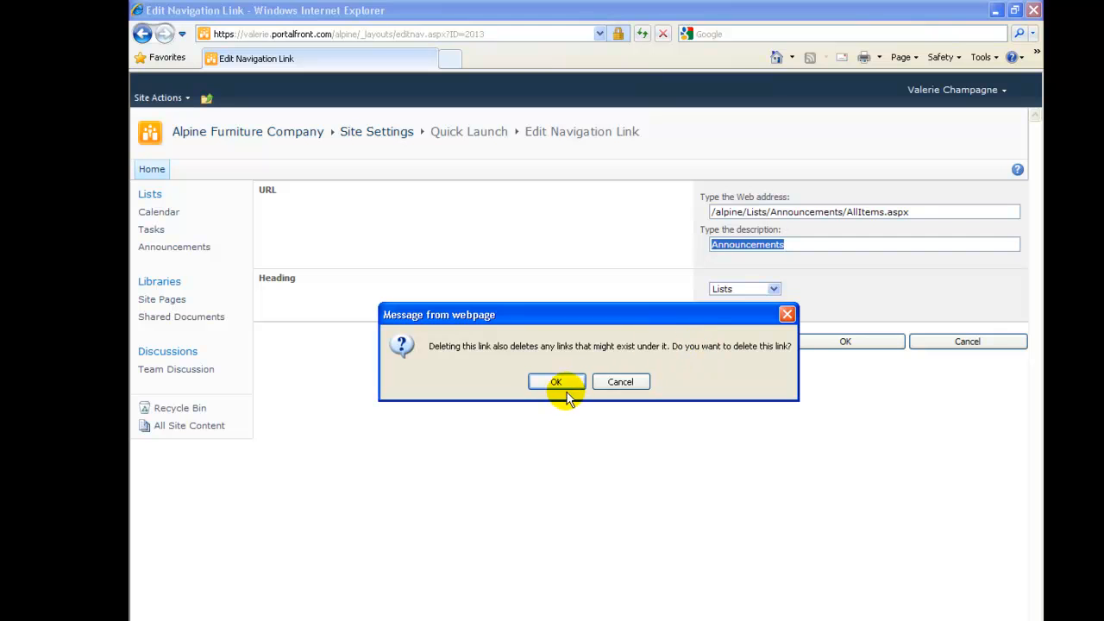
{"action": "left_click", "coordinate": [556, 383]}
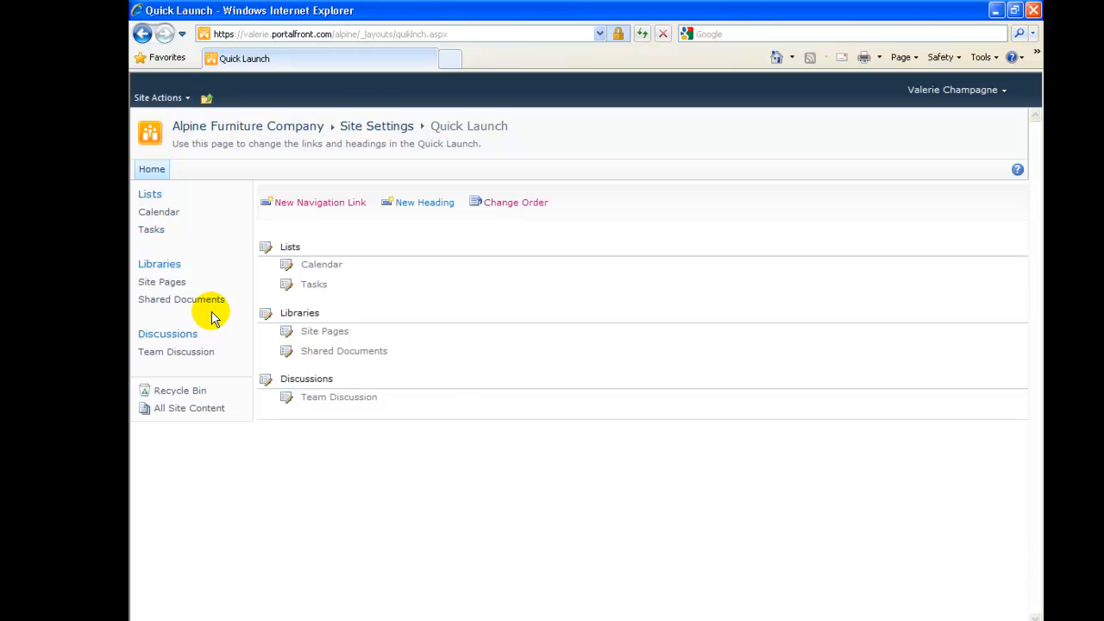
{"action": "mouse_move", "coordinate": [457, 378]}
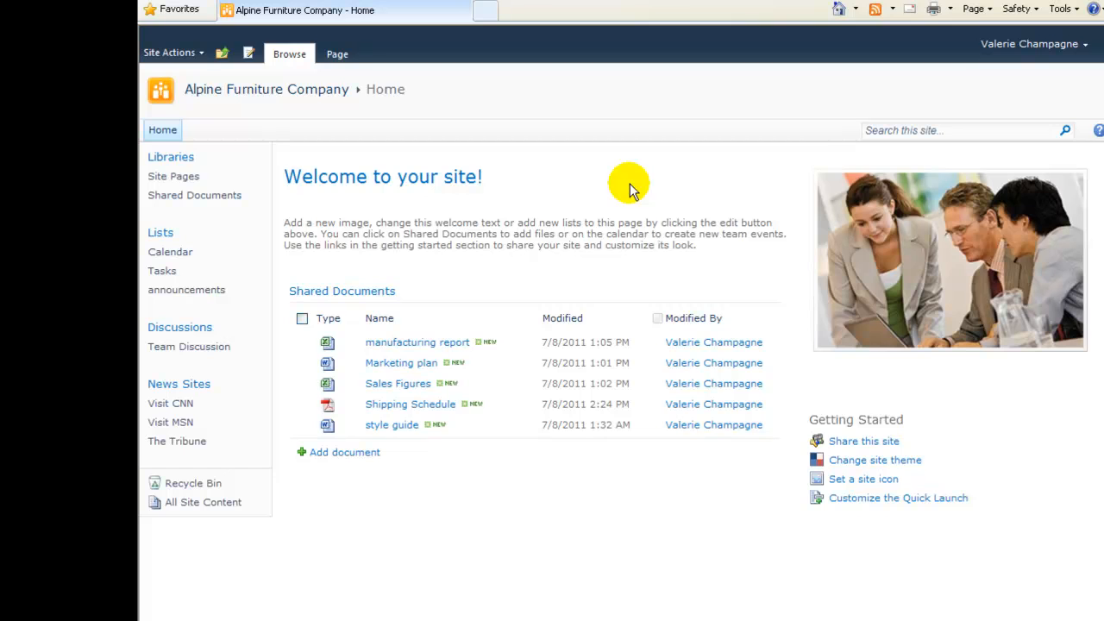
{"action": "mouse_move", "coordinate": [331, 177]}
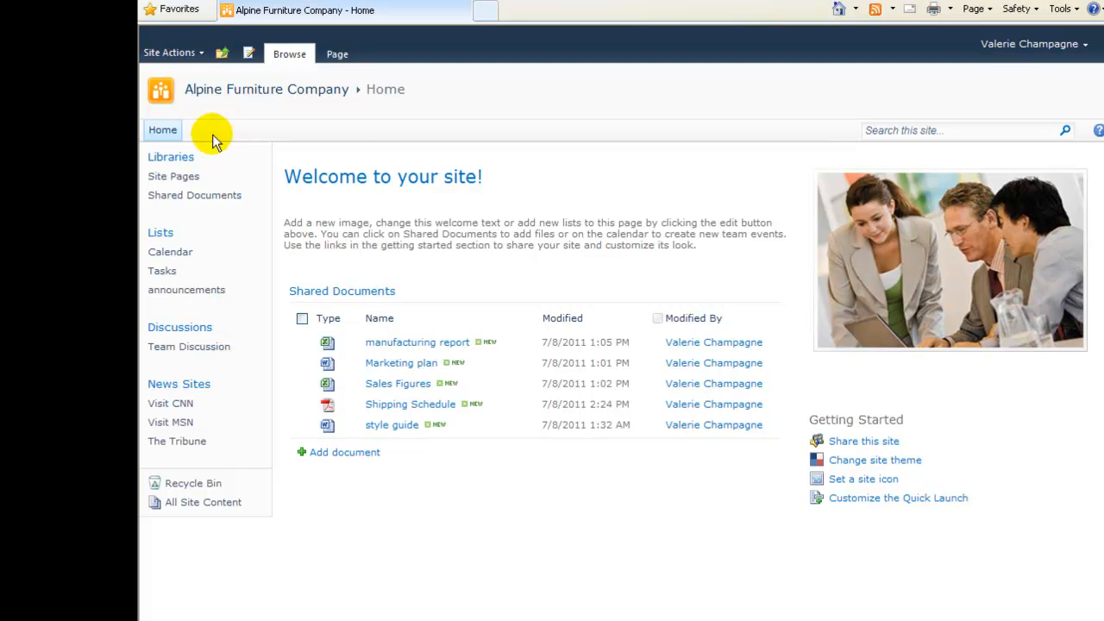
Go to the Site Settings page from the home page's Site Actions menu.
{"action": "left_click", "coordinate": [169, 52]}
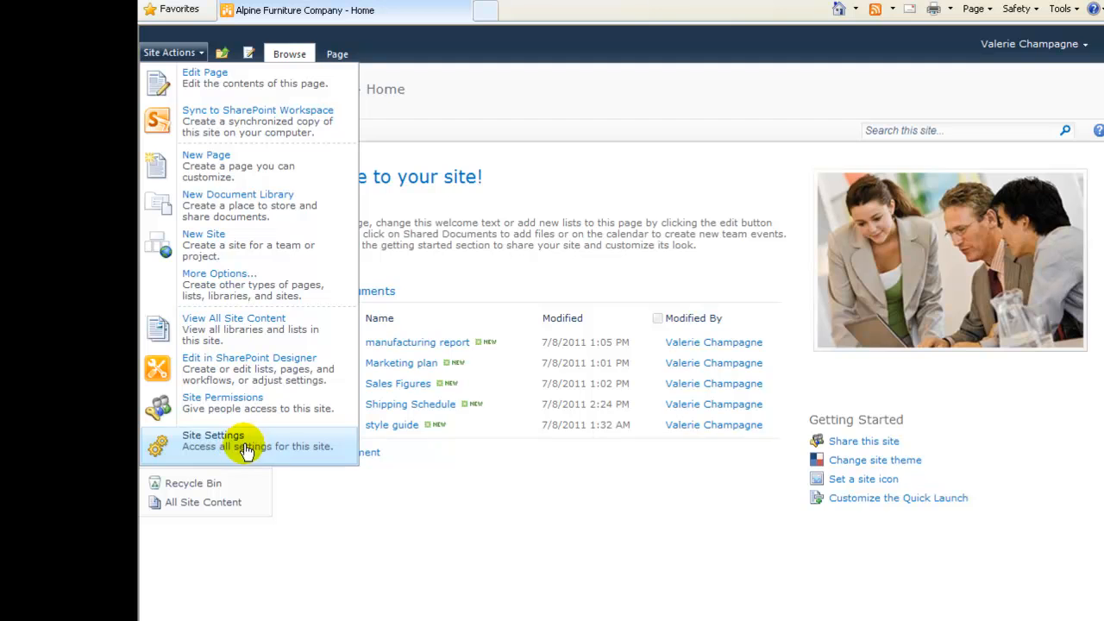
{"action": "left_click", "coordinate": [214, 440]}
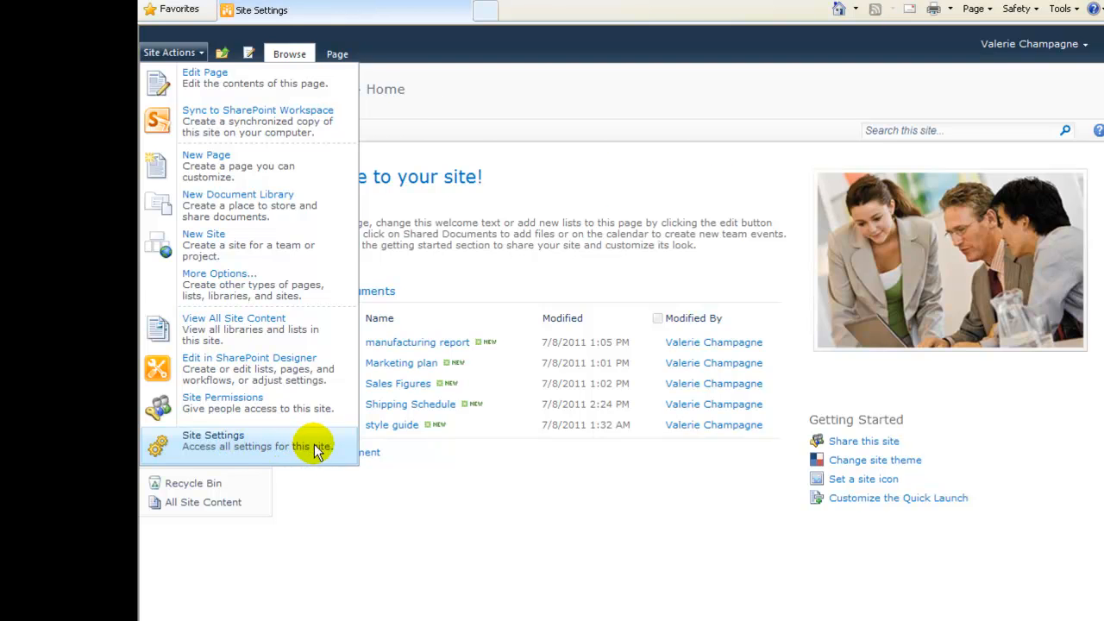
{"action": "left_click", "coordinate": [214, 440]}
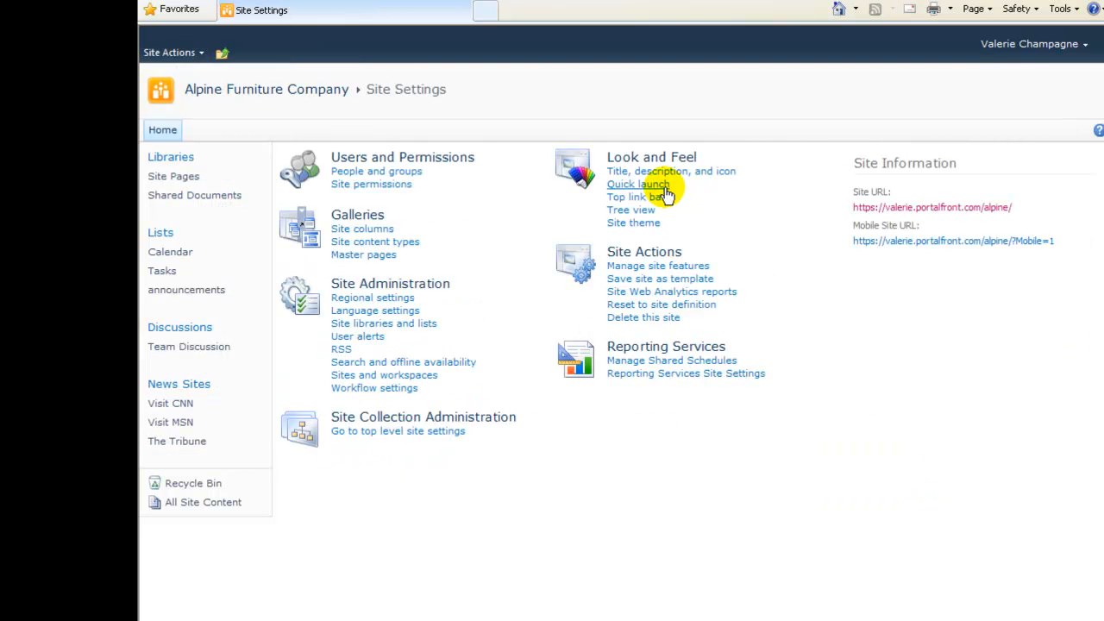
Bring up the Reorder Links page for the Quick Launch headings.
{"action": "left_click", "coordinate": [639, 183]}
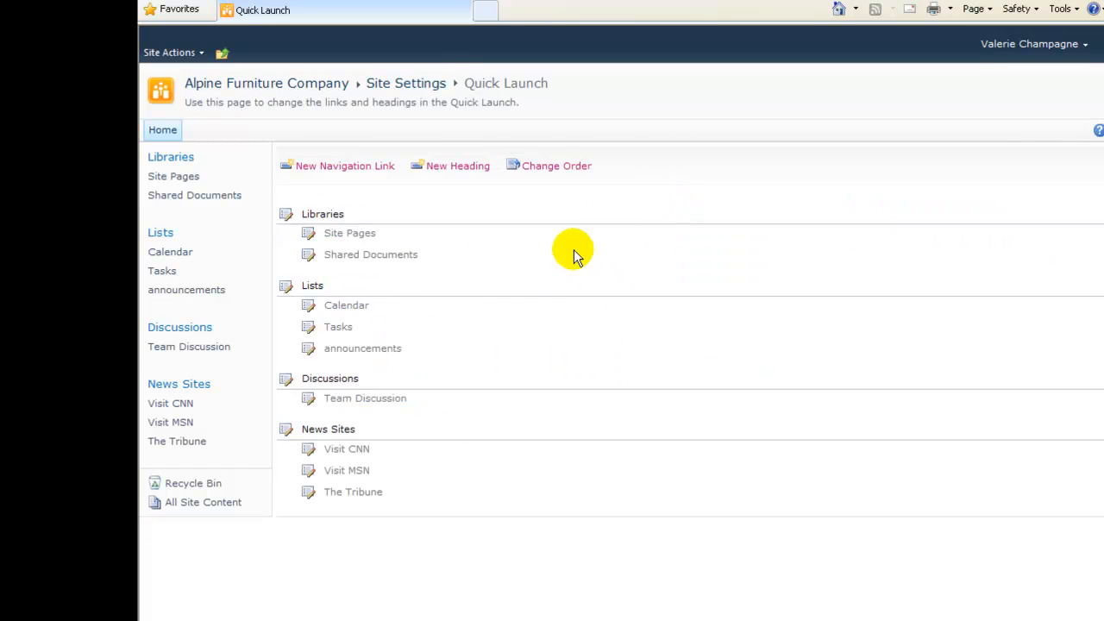
{"action": "mouse_move", "coordinate": [531, 245]}
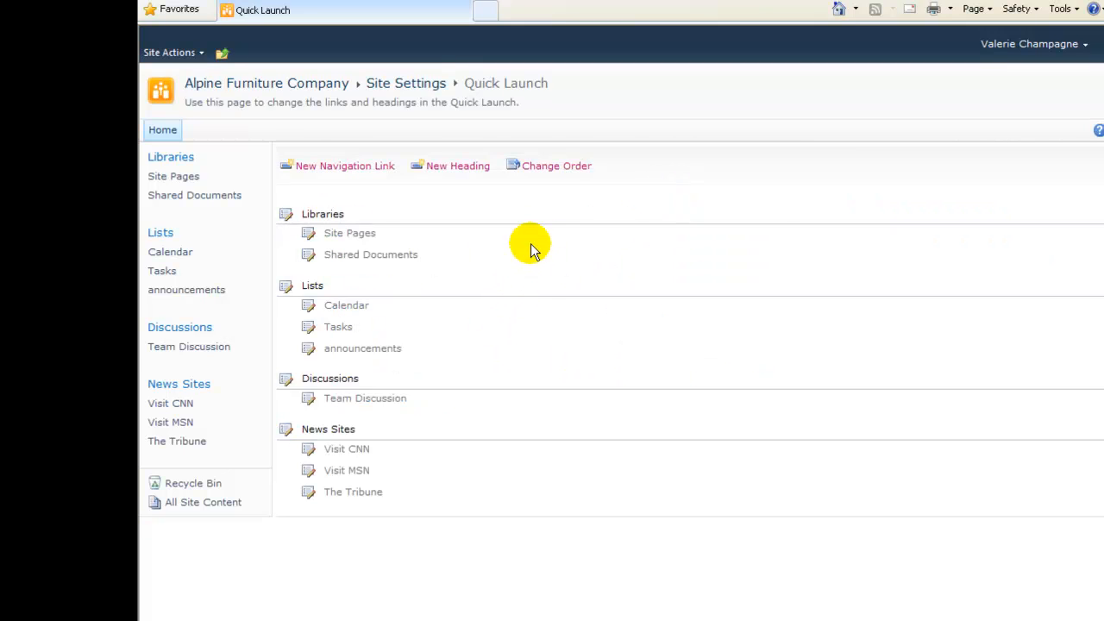
{"action": "mouse_move", "coordinate": [552, 166]}
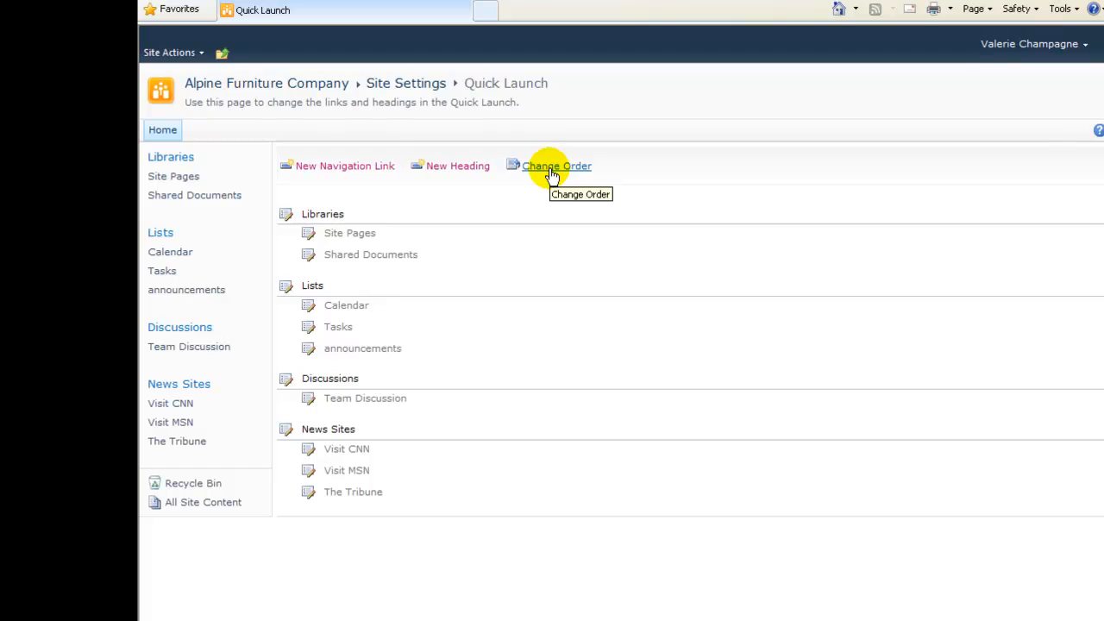
{"action": "left_click", "coordinate": [555, 166]}
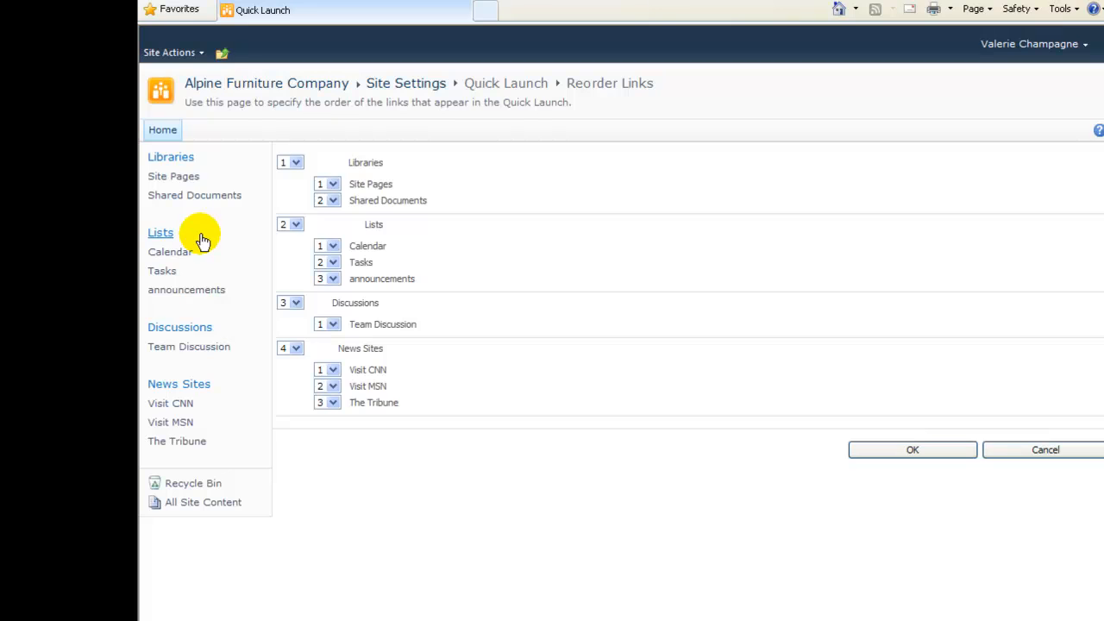
Set Lists to position 1 and News Sites to position 2, then save the heading order.
{"action": "left_click", "coordinate": [297, 225]}
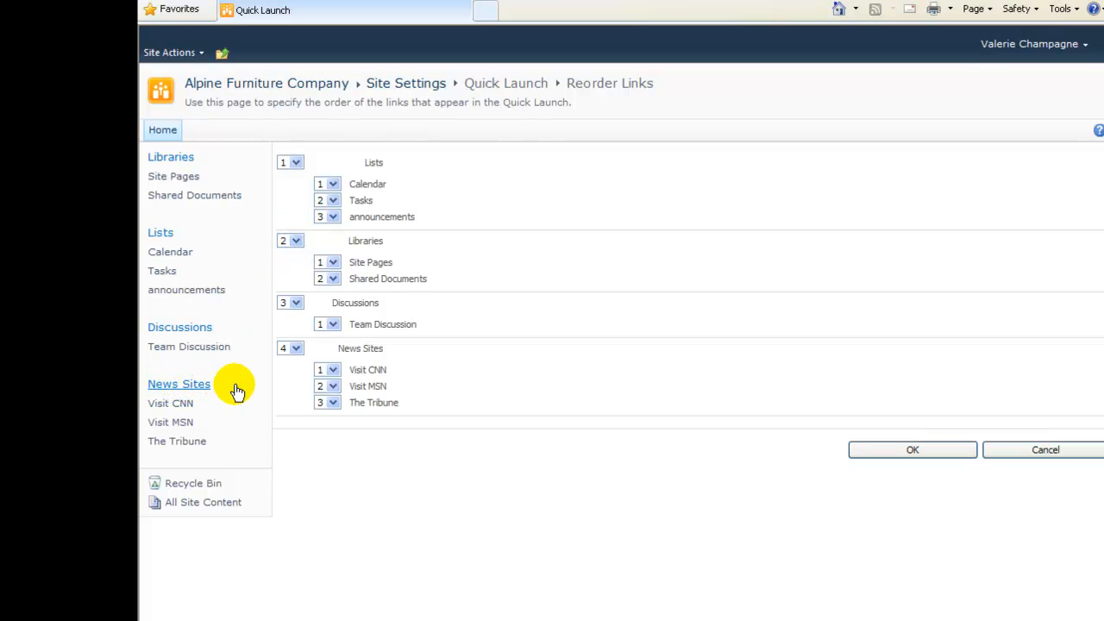
{"action": "mouse_move", "coordinate": [248, 390]}
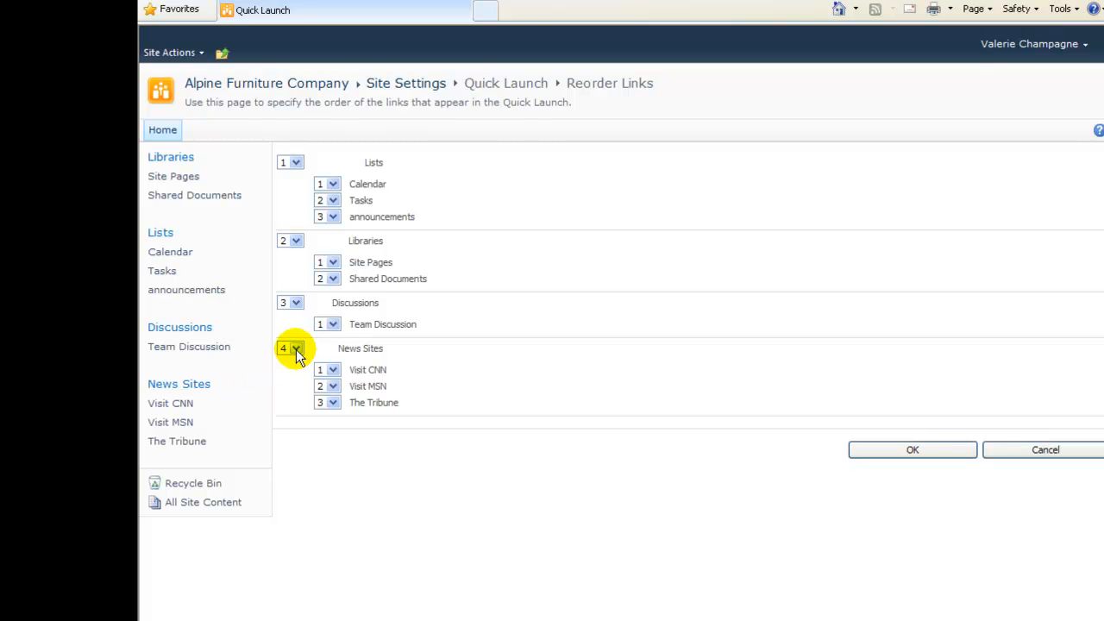
{"action": "left_click", "coordinate": [295, 349]}
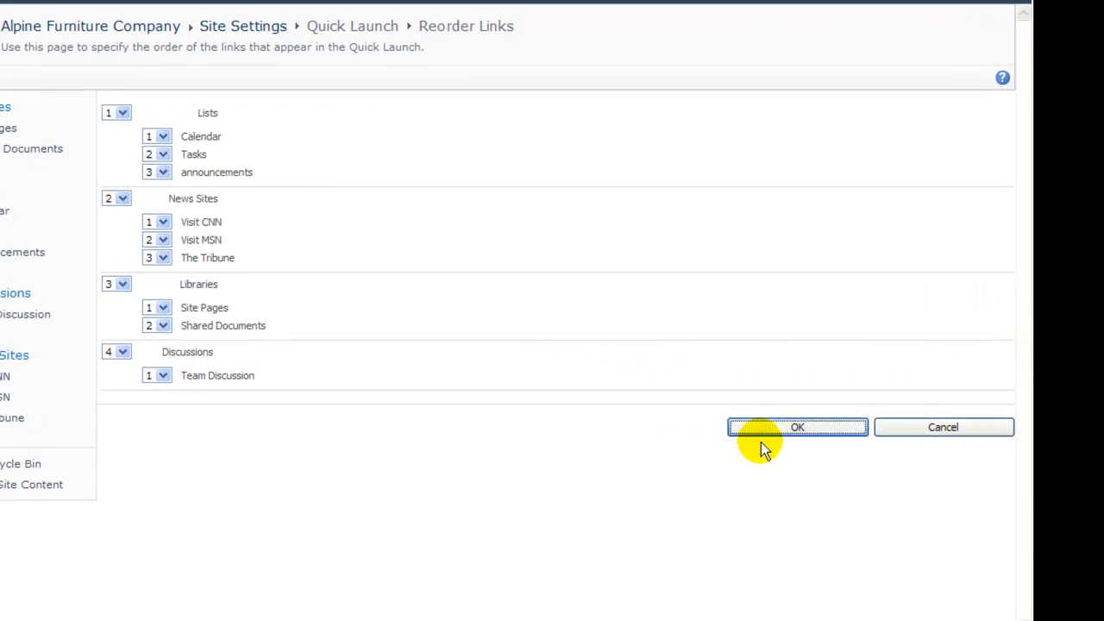
{"action": "left_click", "coordinate": [797, 427]}
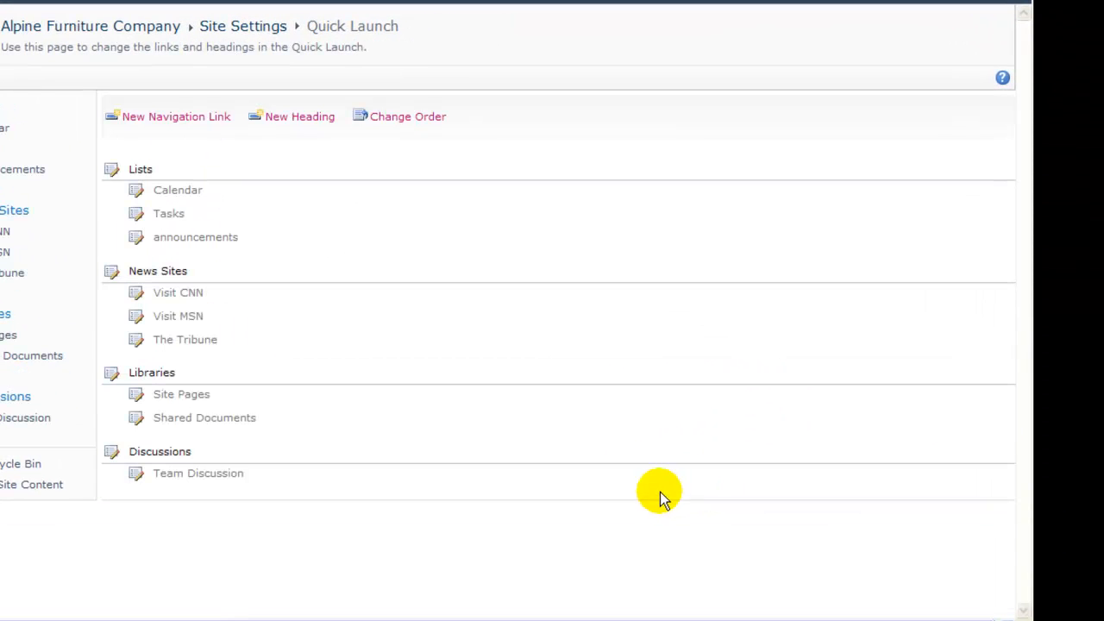
{"action": "mouse_move", "coordinate": [83, 26]}
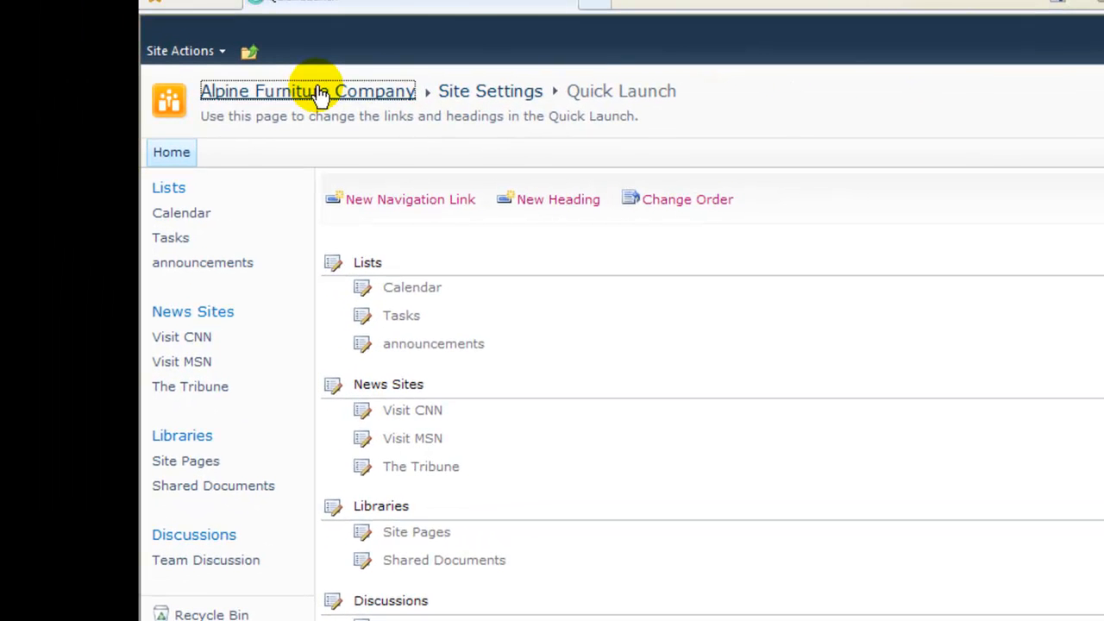
Return to the Alpine Furniture Company home page via its breadcrumb to review the reordered Quick Launch.
{"action": "left_click", "coordinate": [307, 90]}
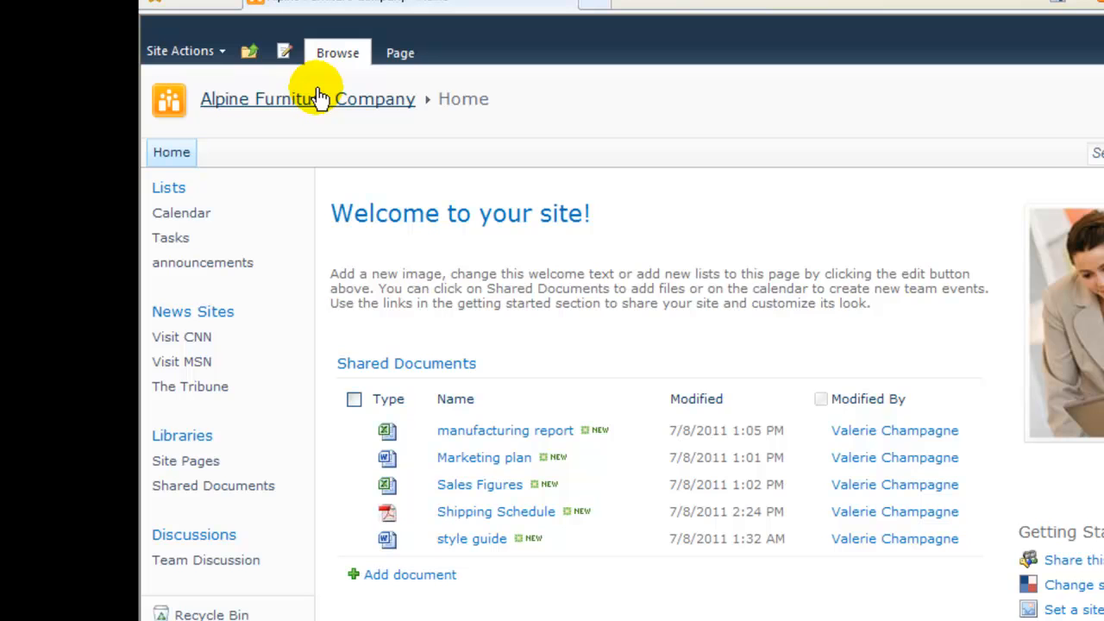
{"action": "mouse_move", "coordinate": [285, 147]}
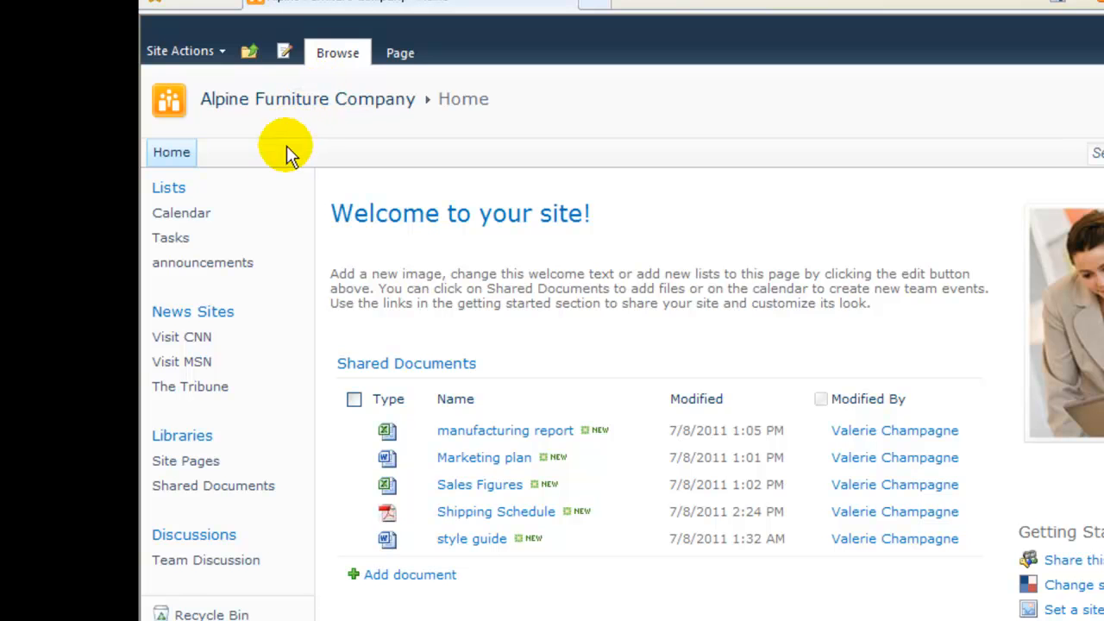
{"action": "mouse_move", "coordinate": [274, 262]}
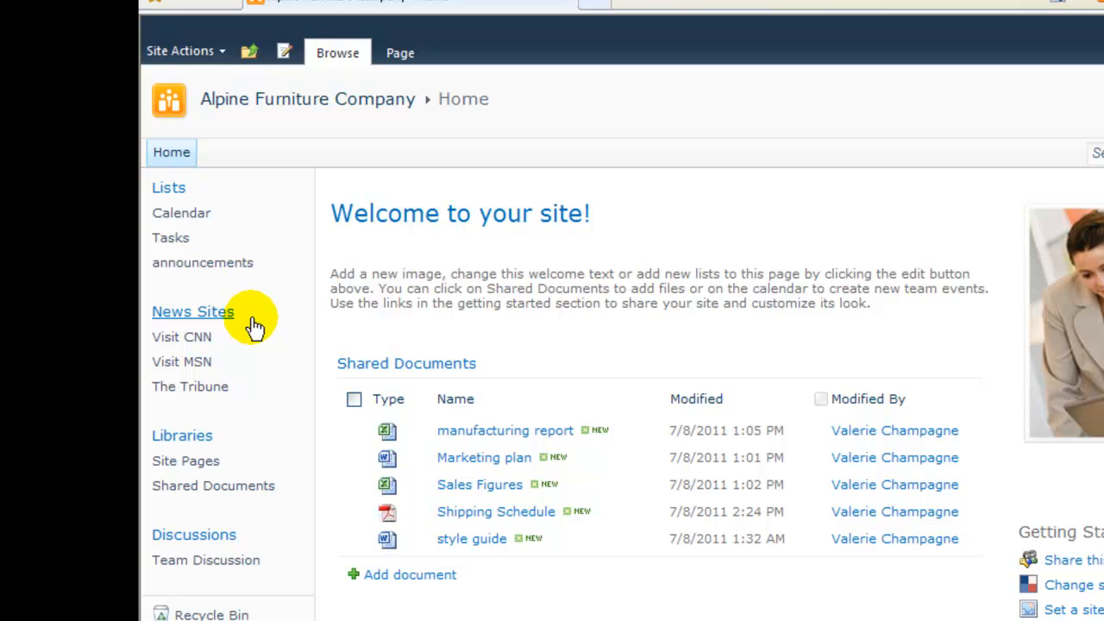
{"action": "mouse_move", "coordinate": [250, 398]}
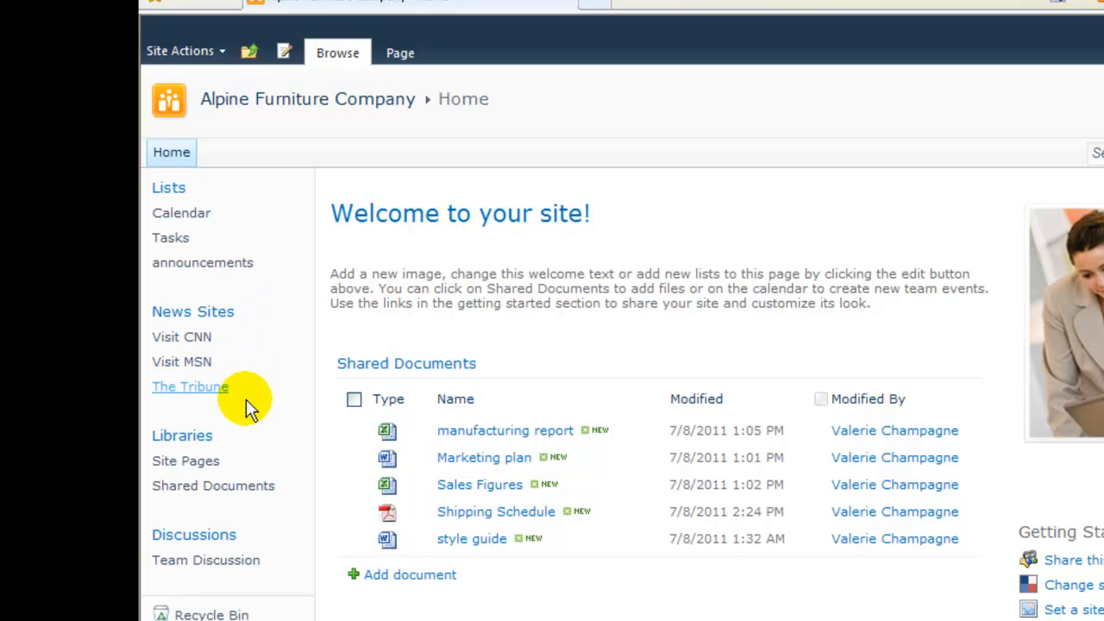
{"action": "mouse_move", "coordinate": [250, 518]}
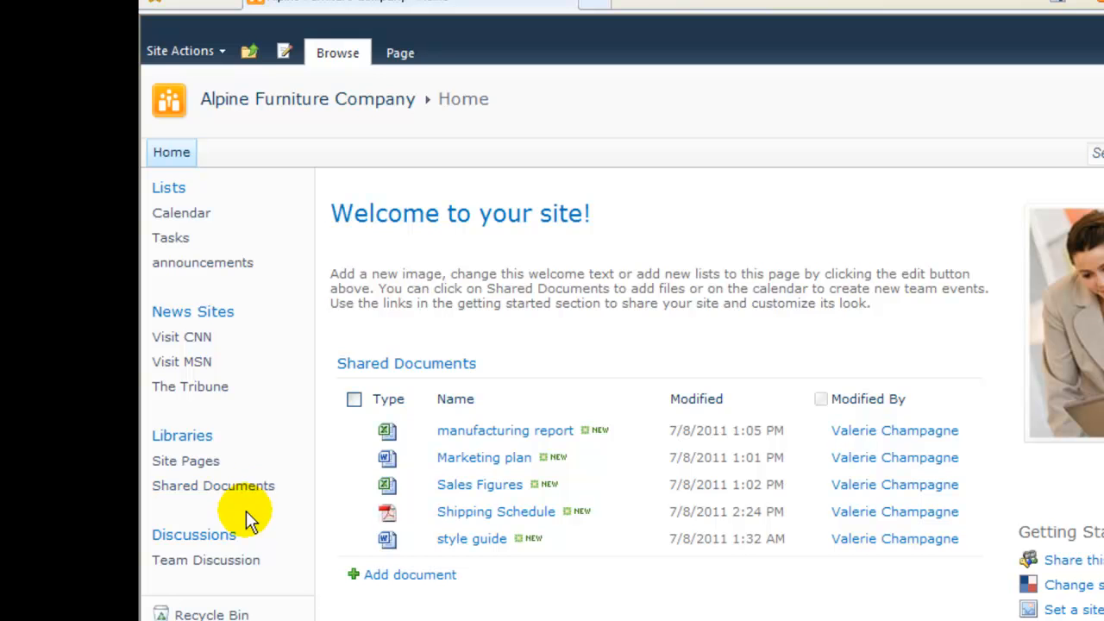